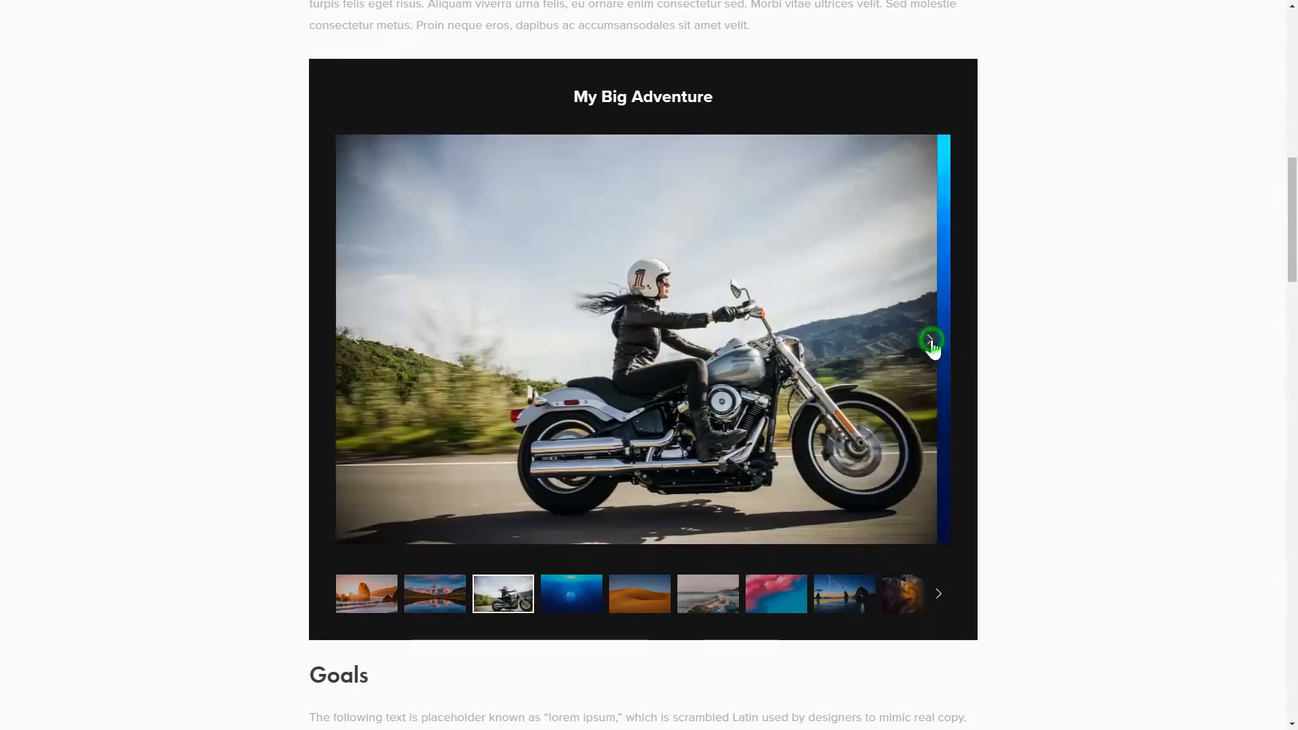
Bring up the Widgets catalogue from the Elfsight homepage navigation
{"action": "left_click", "coordinate": [931, 339]}
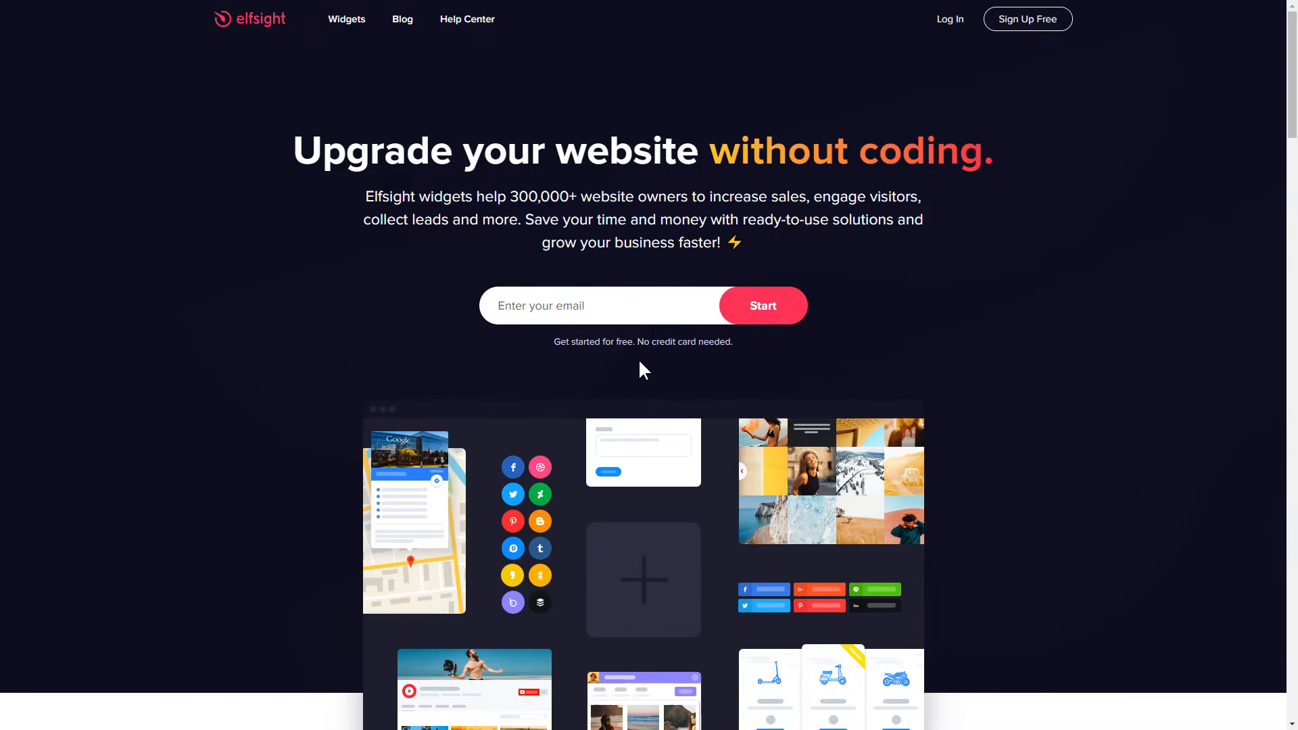
{"action": "left_click", "coordinate": [346, 19]}
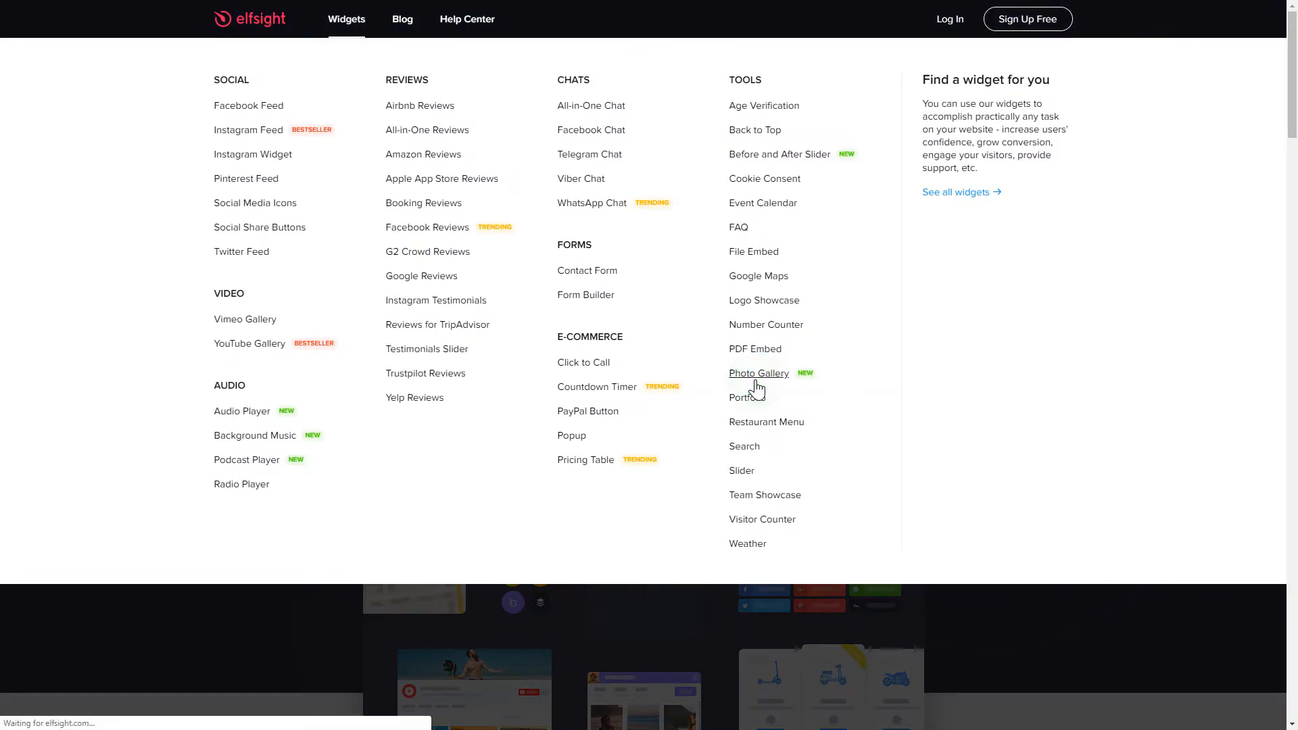
Create a Photo Gallery widget and preview Product Seller, Product Photographer, then Traveler templates
{"action": "left_click", "coordinate": [758, 373]}
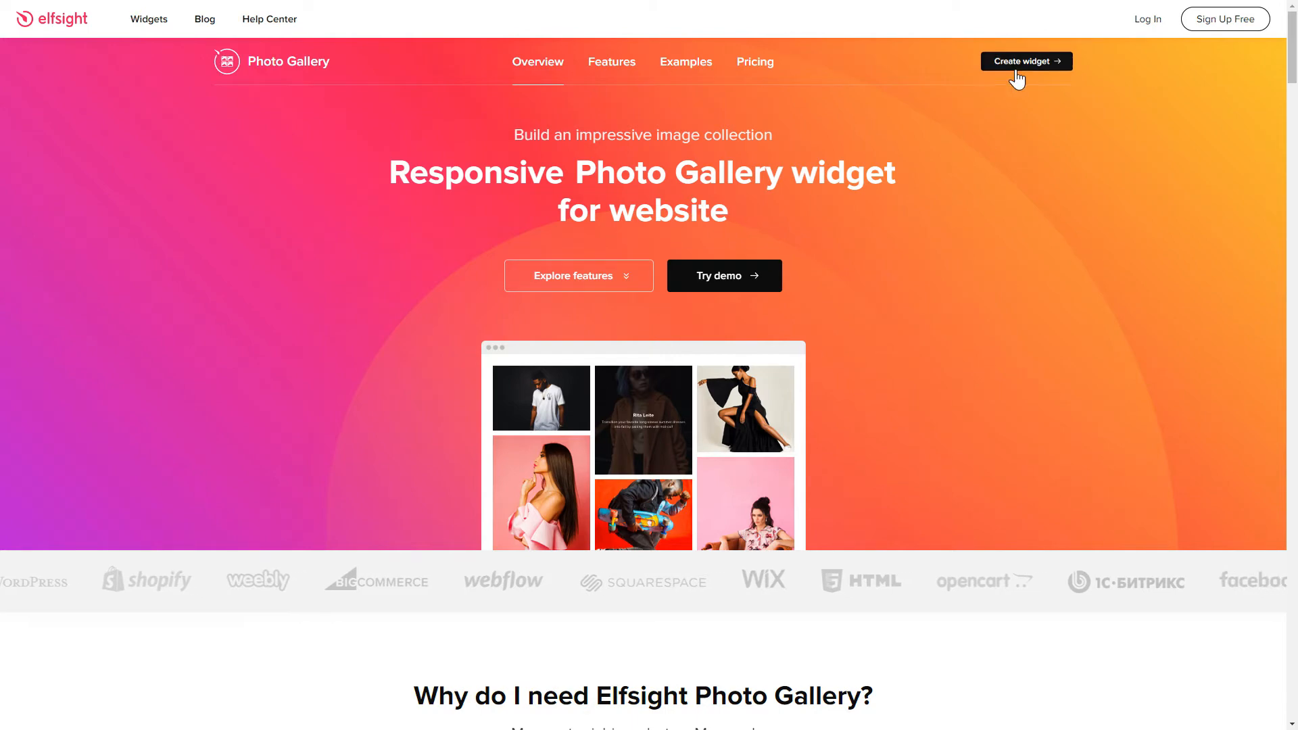
{"action": "left_click", "coordinate": [1026, 61]}
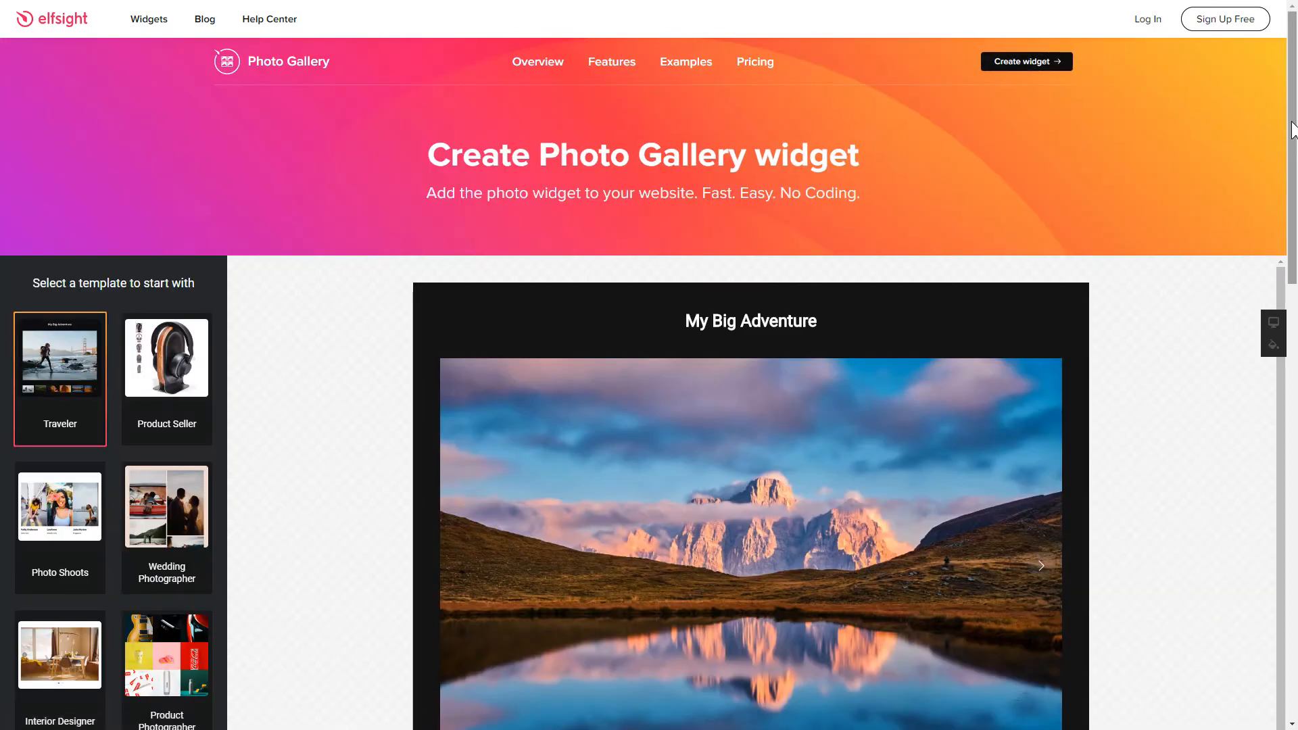
{"action": "scroll", "scroll_direction": "down", "scroll_amount": 3}
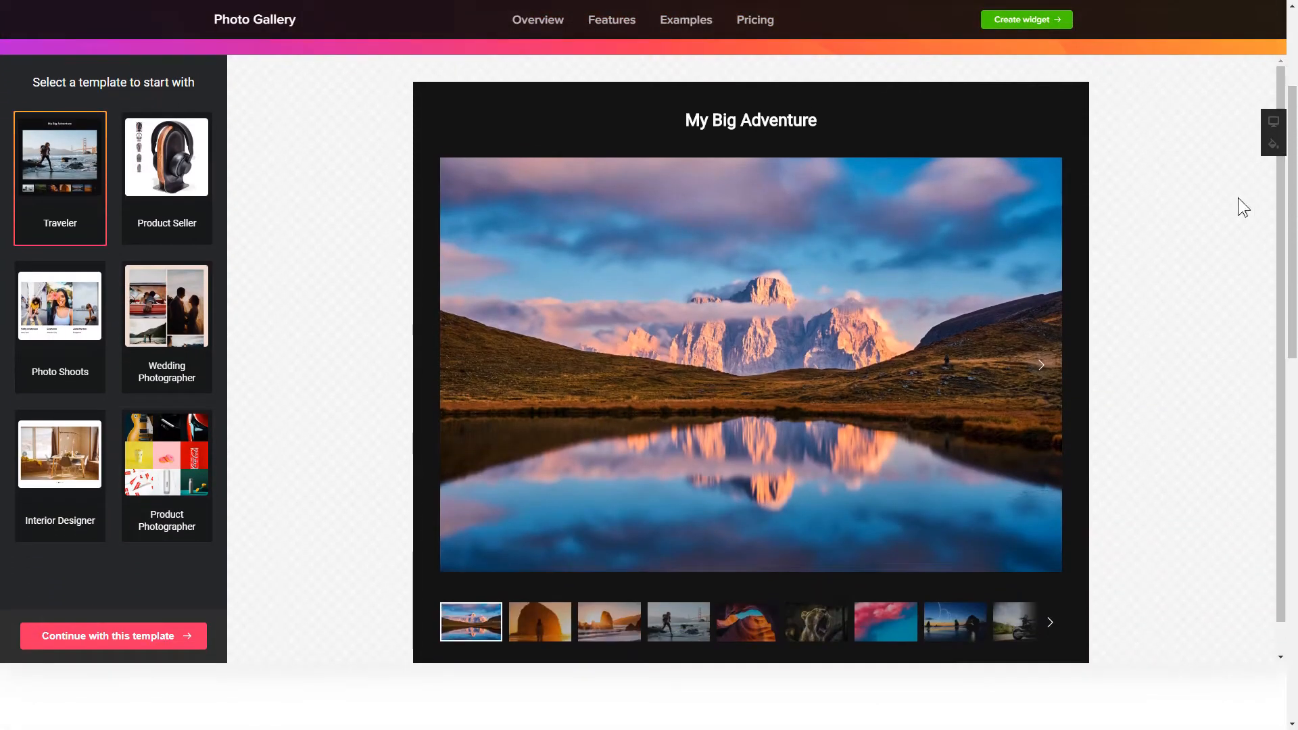
{"action": "left_click", "coordinate": [166, 156]}
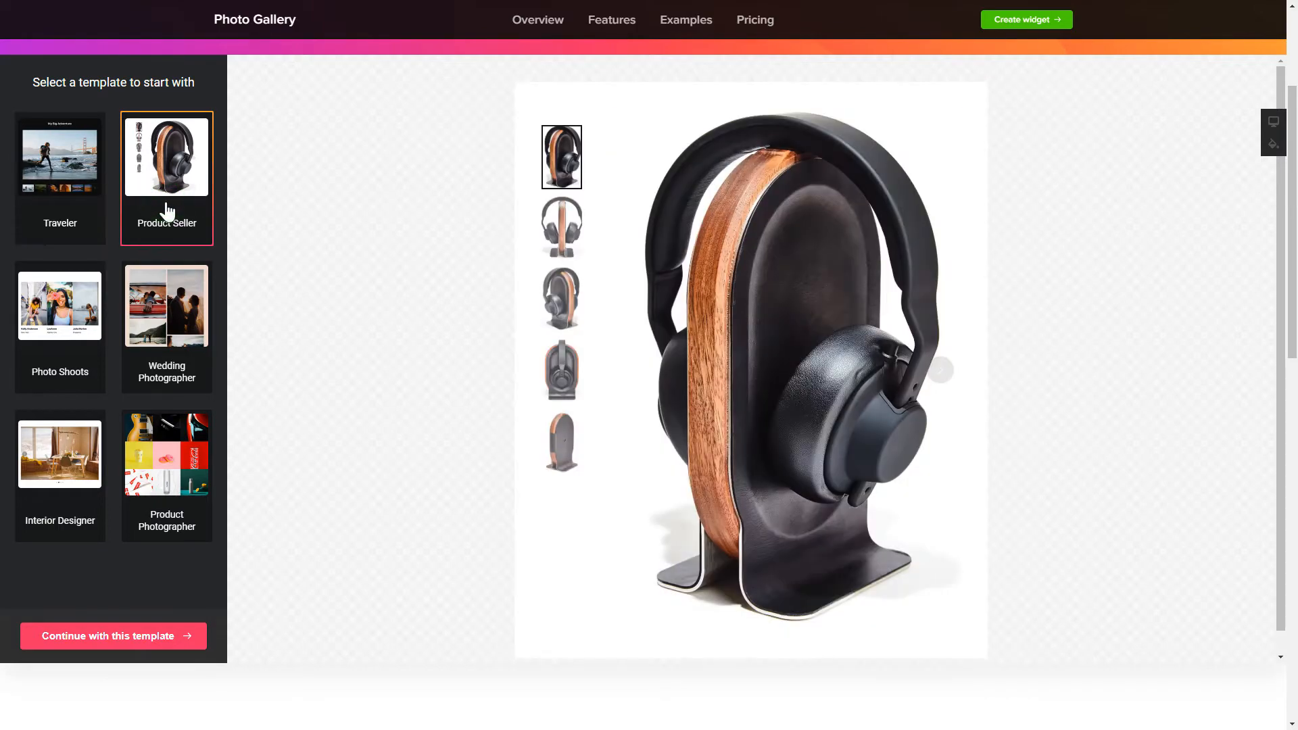
{"action": "left_click", "coordinate": [167, 454]}
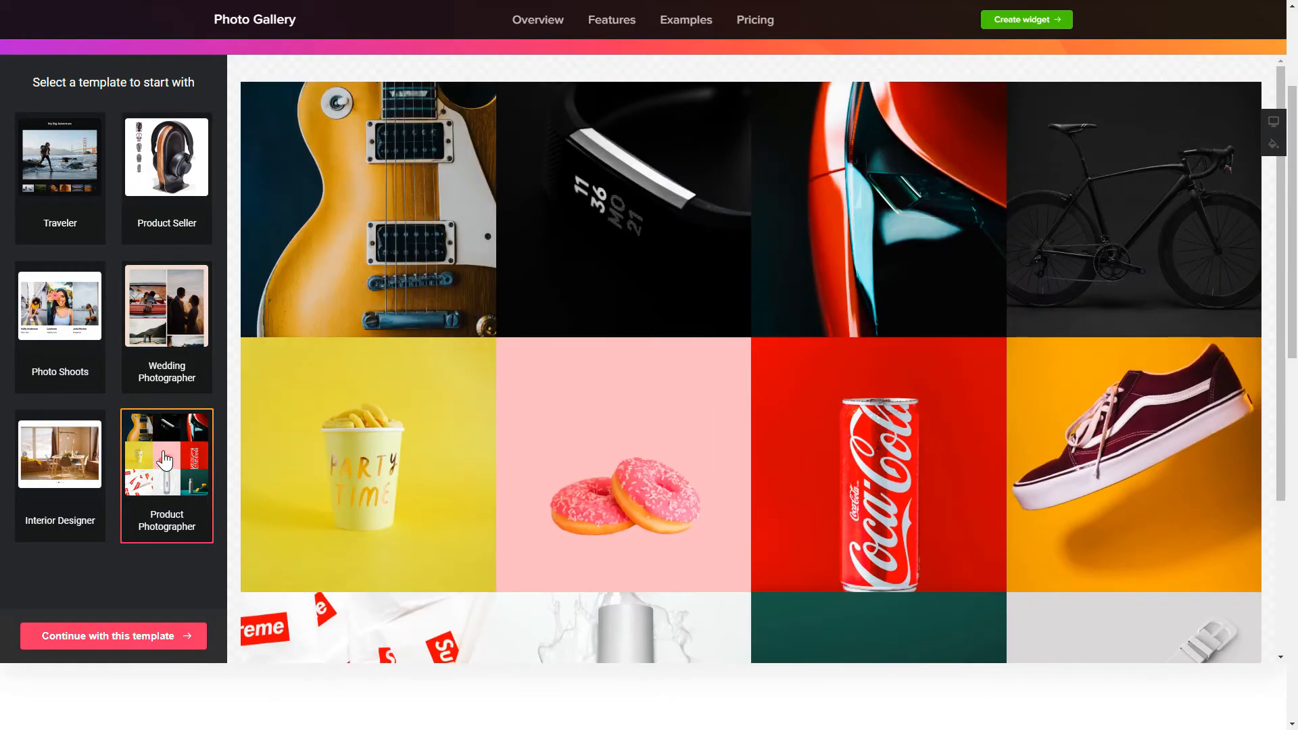
{"action": "left_click", "coordinate": [60, 157]}
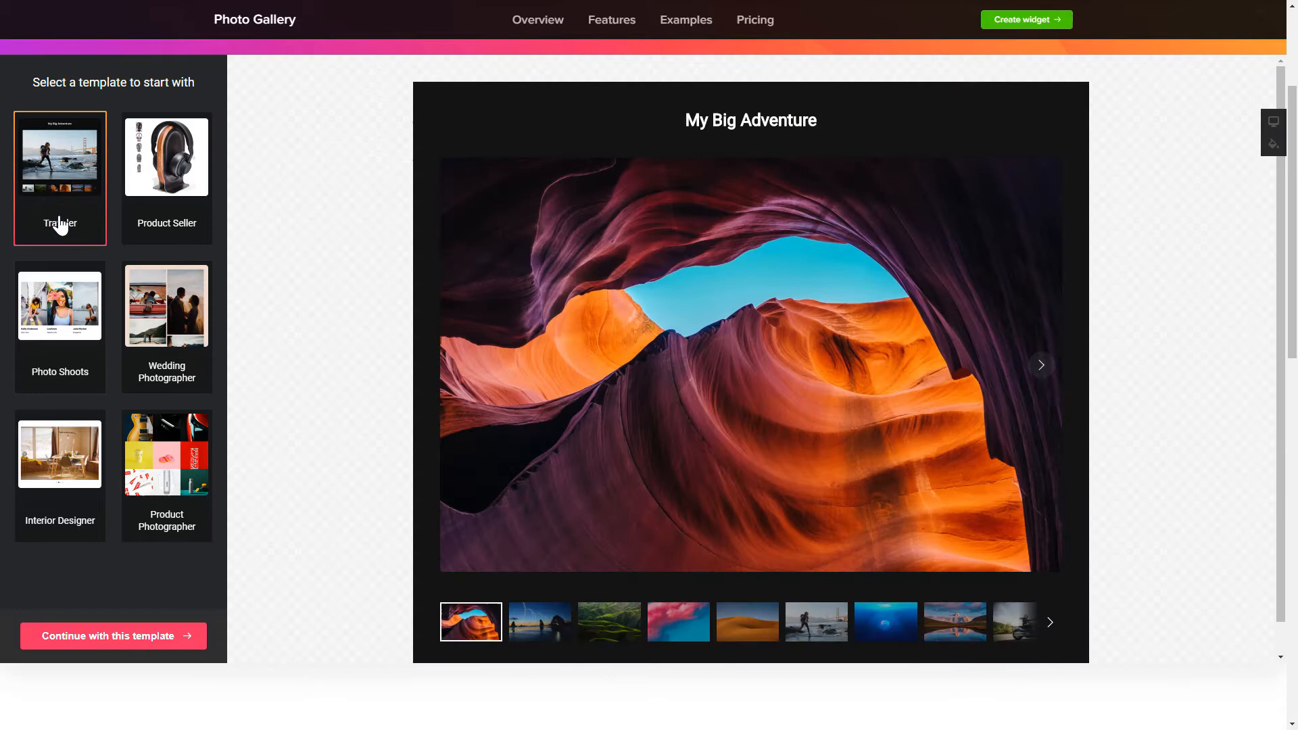
Continue with the Traveler template, view the last image's details, then return to the image list
{"action": "left_click", "coordinate": [112, 635]}
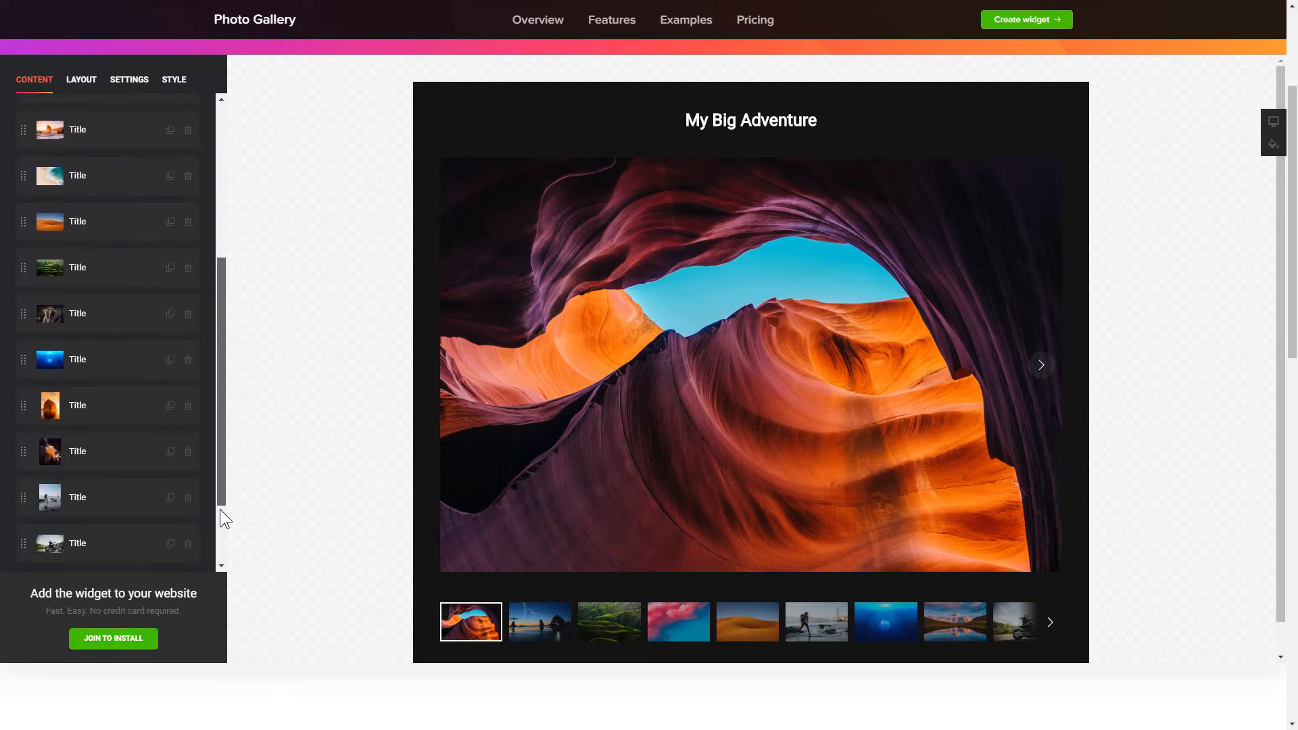
{"action": "scroll", "scroll_direction": "down", "scroll_amount": 3}
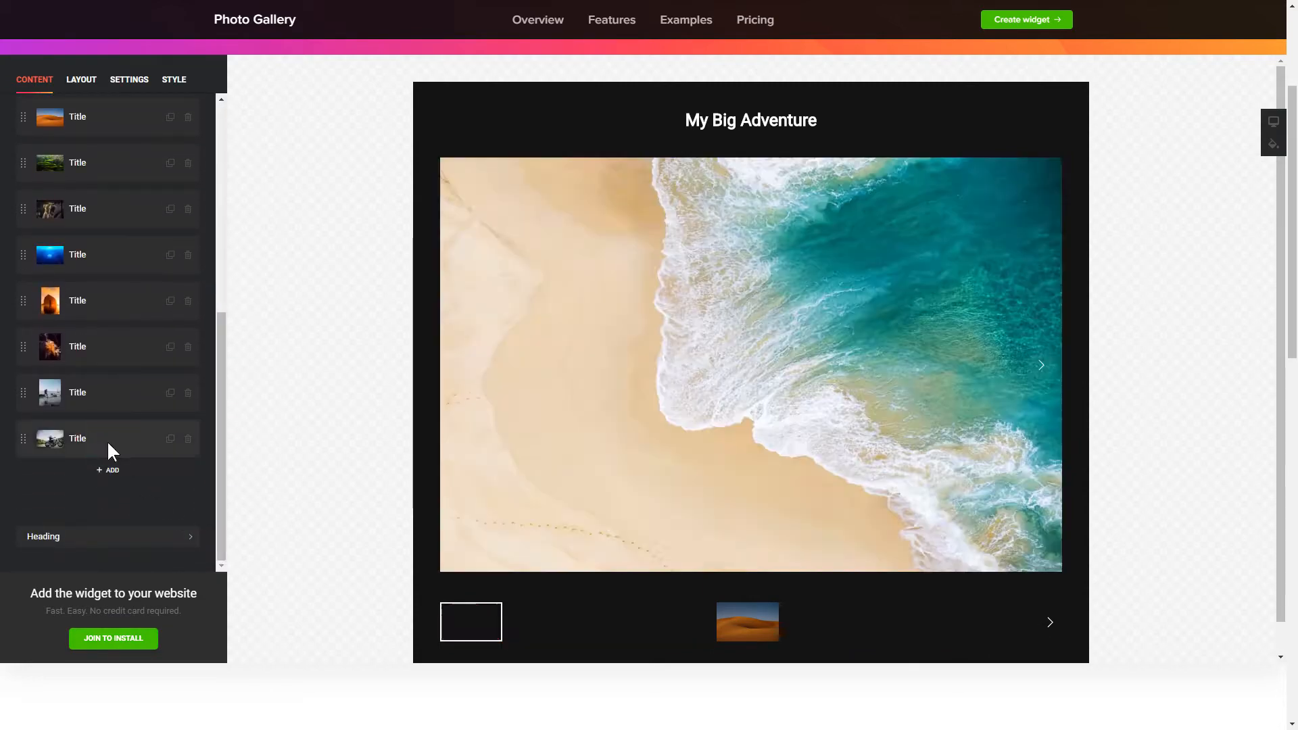
{"action": "left_click", "coordinate": [77, 438]}
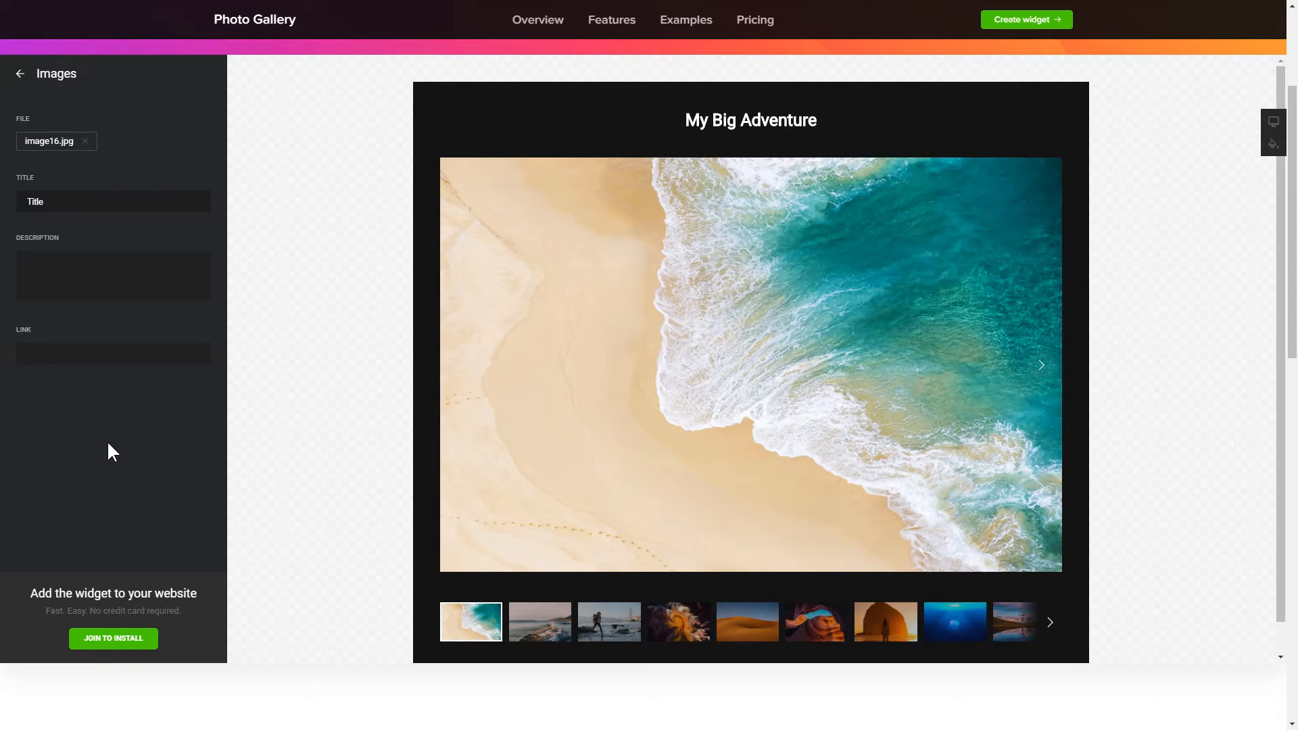
{"action": "left_click", "coordinate": [21, 73]}
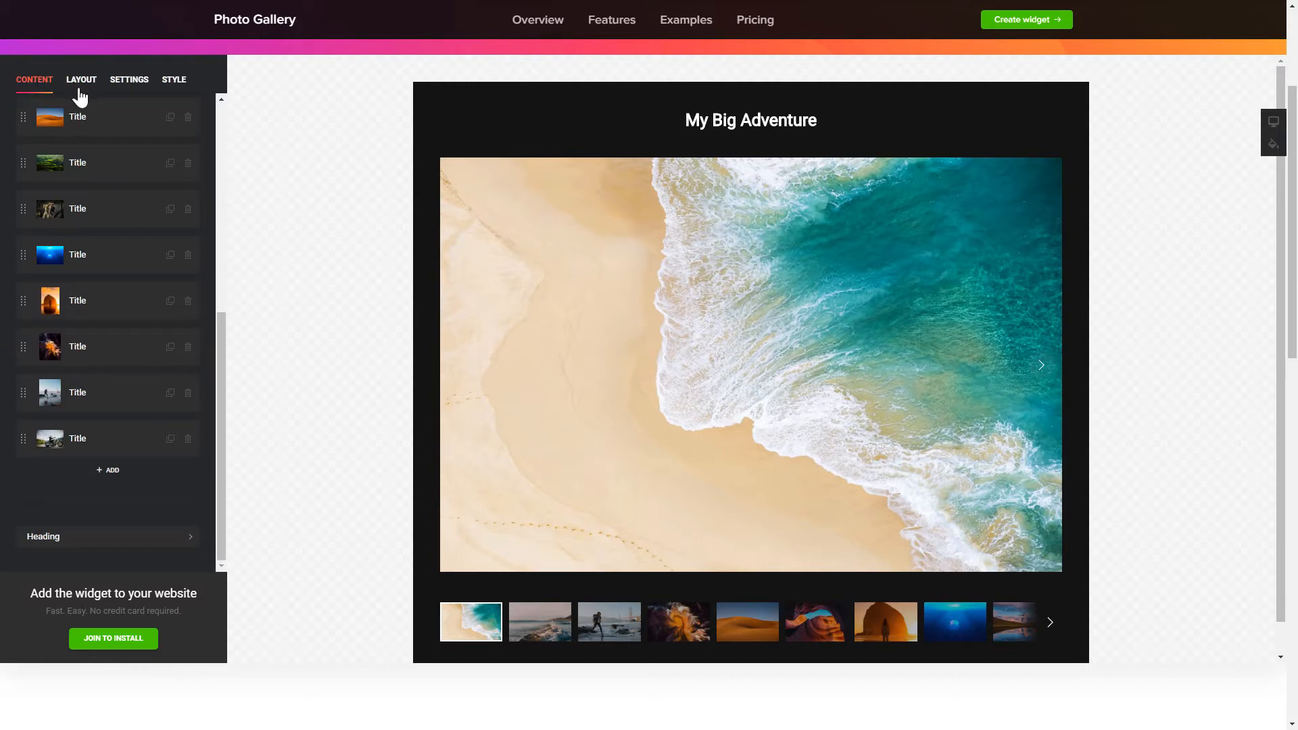
{"action": "left_click", "coordinate": [81, 80]}
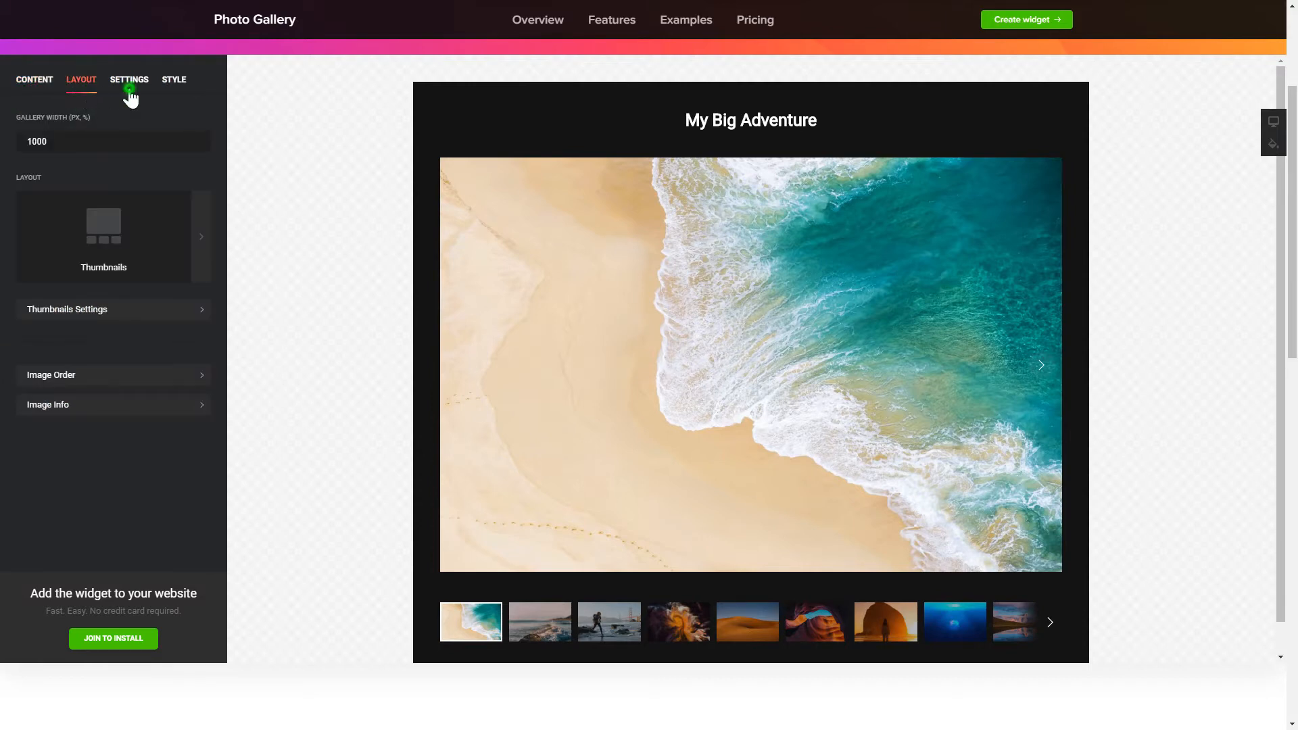
{"action": "left_click", "coordinate": [174, 79]}
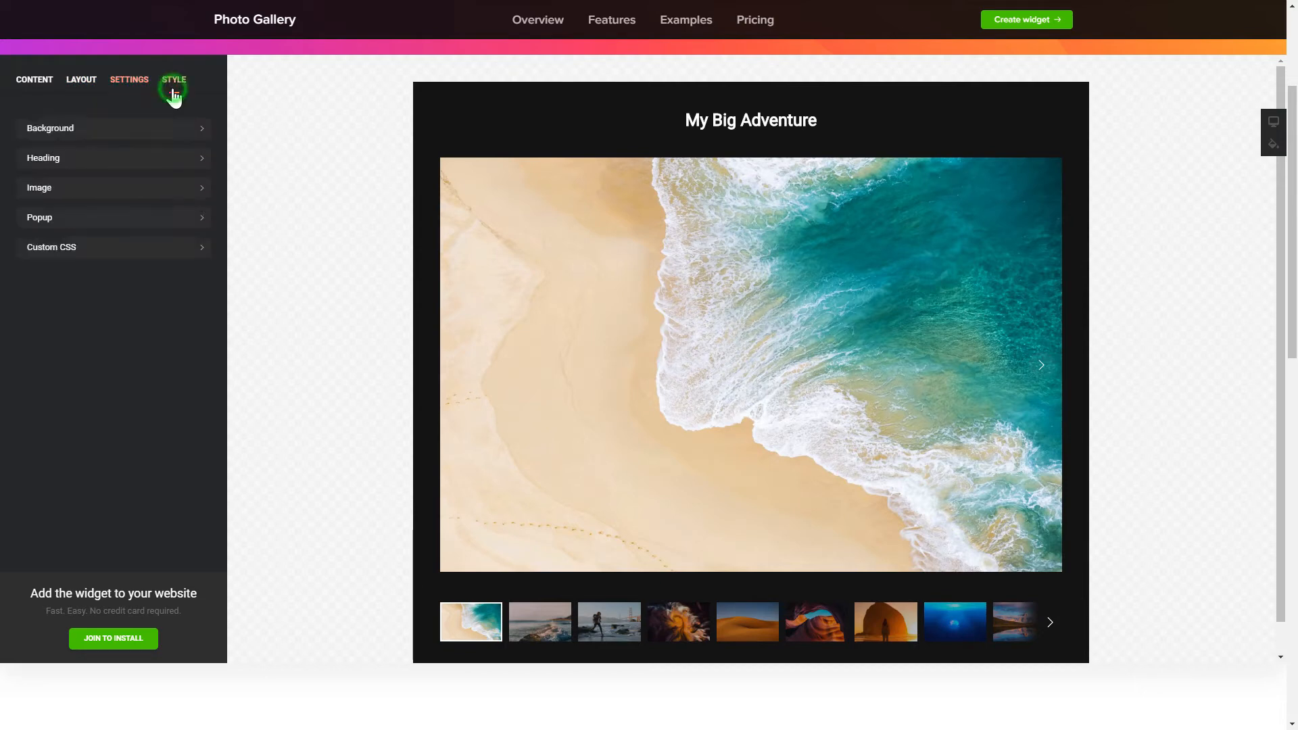
{"action": "left_click", "coordinate": [36, 79]}
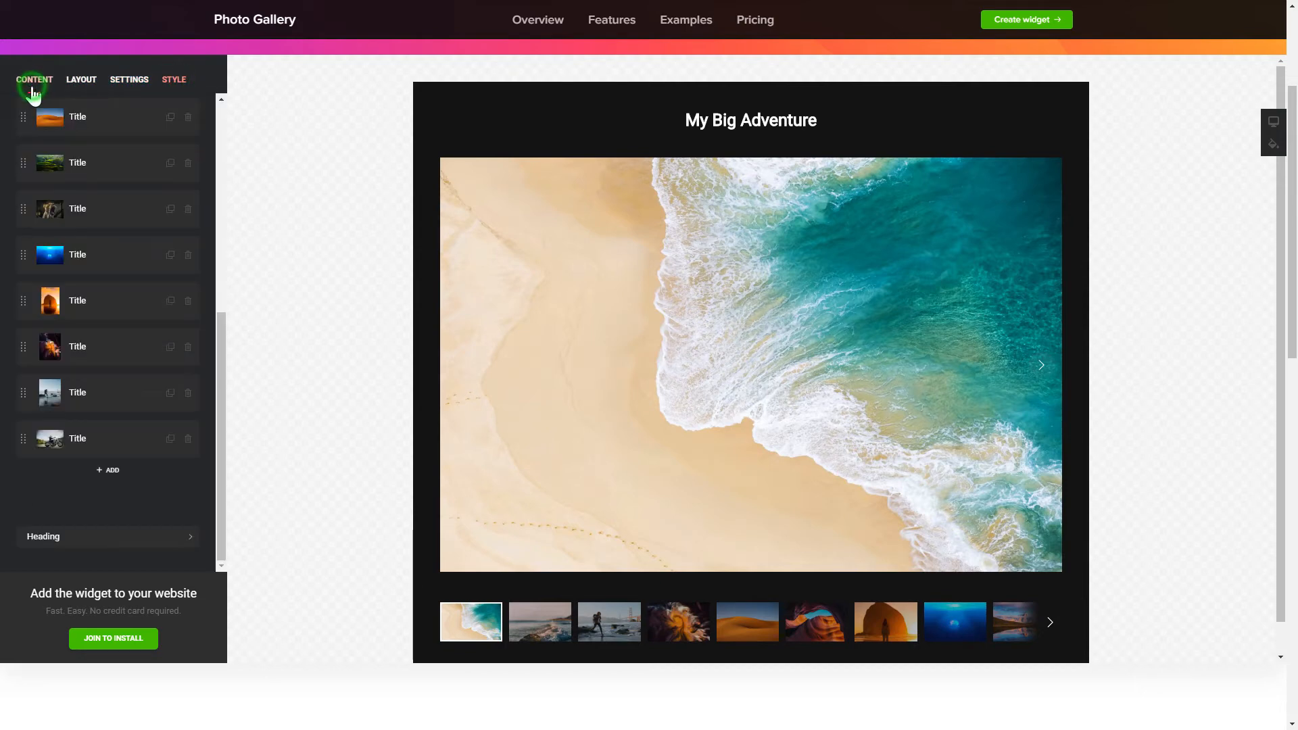
{"action": "mouse_move", "coordinate": [113, 638]}
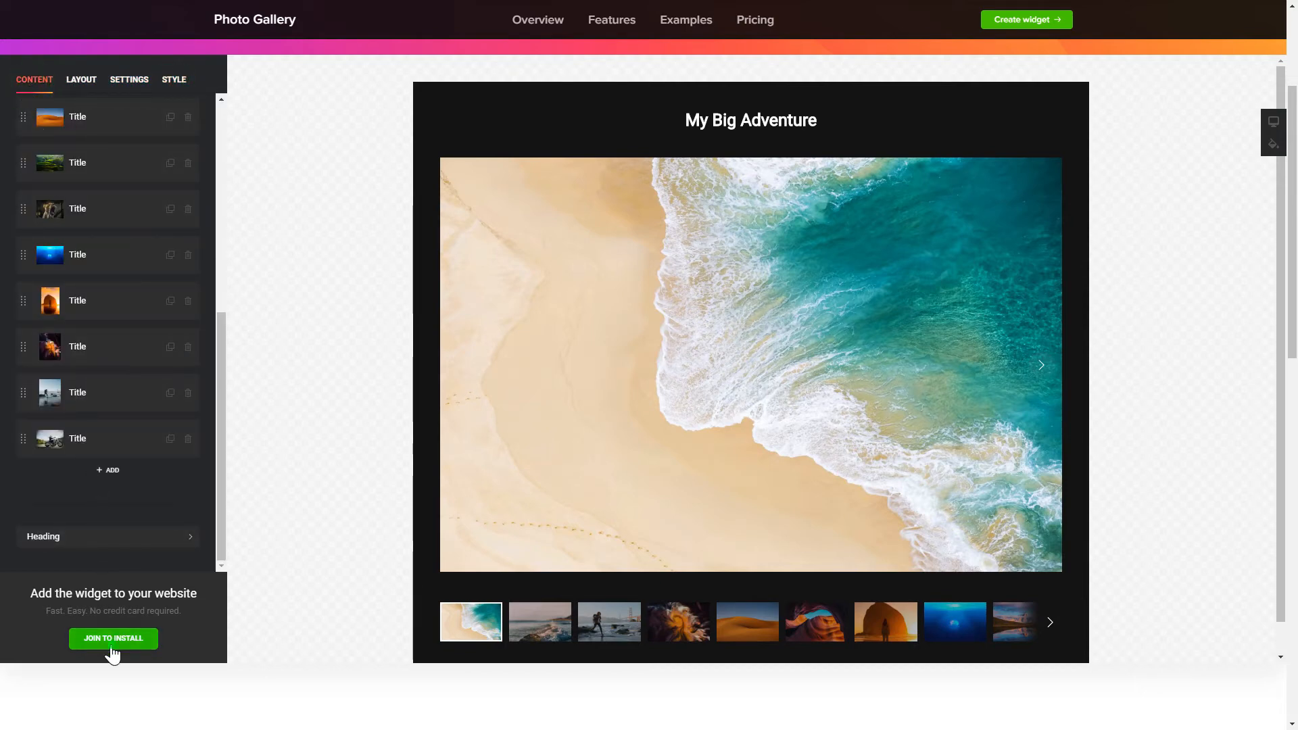
{"action": "left_click", "coordinate": [112, 638]}
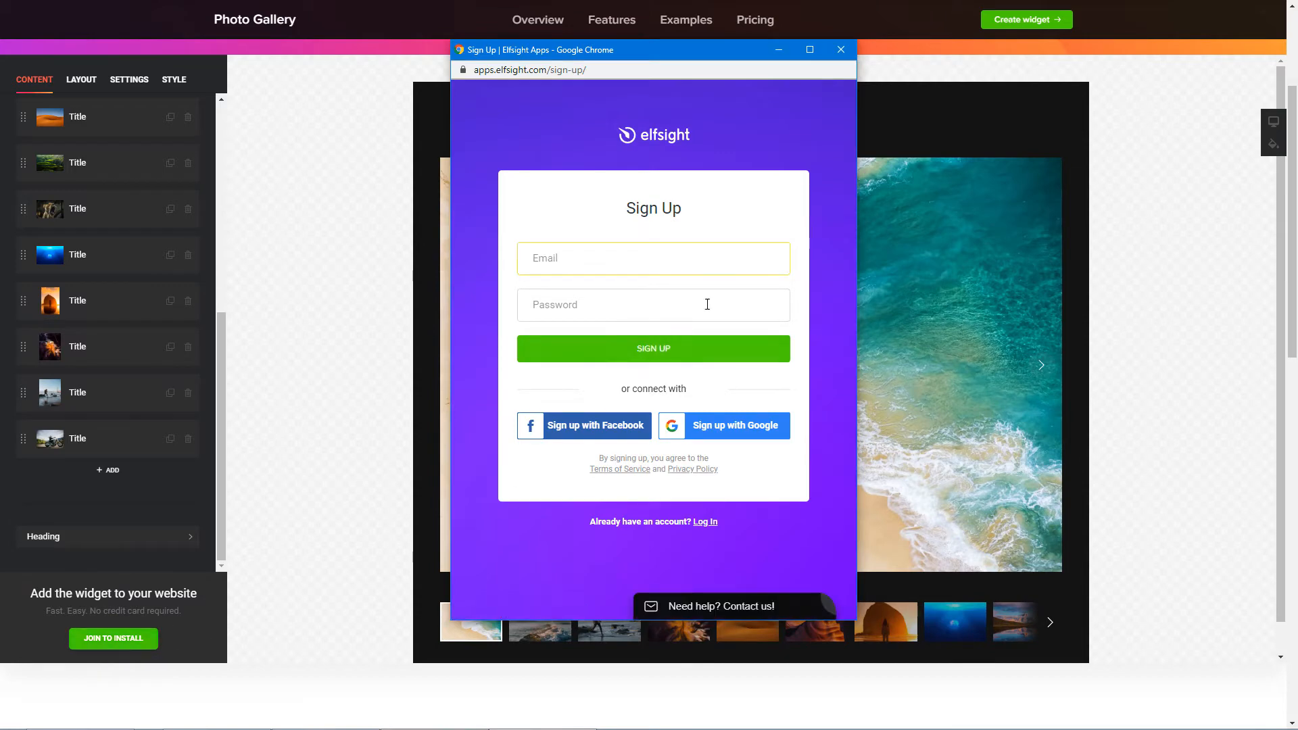
{"action": "type", "text": "example@elfsight.com"}
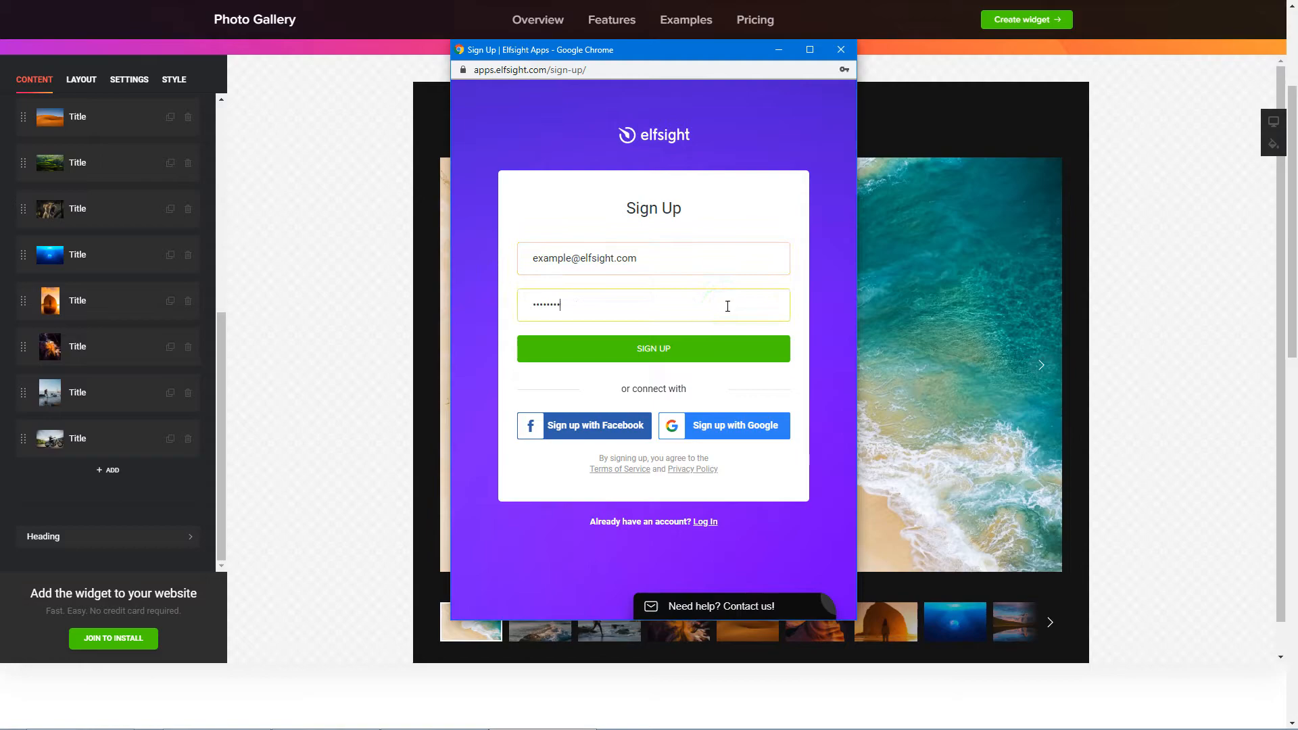
{"action": "left_click", "coordinate": [653, 347]}
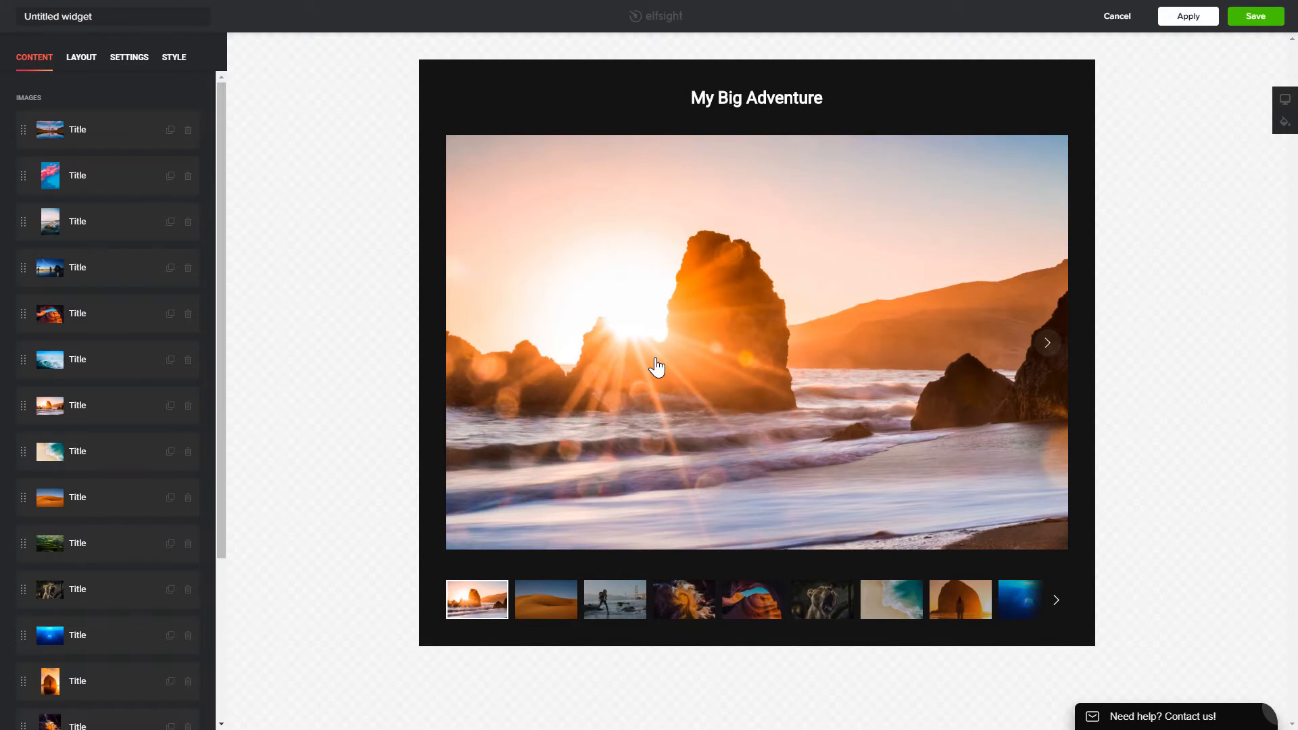
{"action": "mouse_move", "coordinate": [1032, 205]}
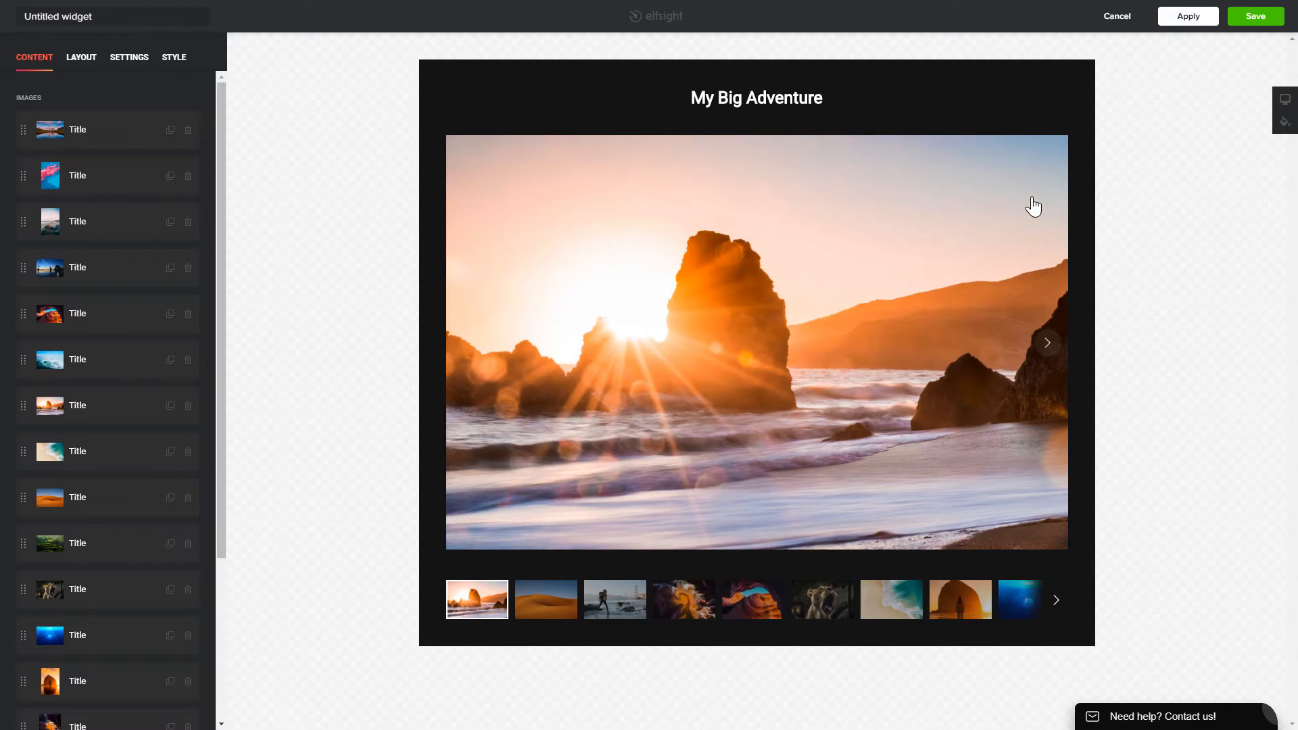
{"action": "left_click", "coordinate": [1254, 16]}
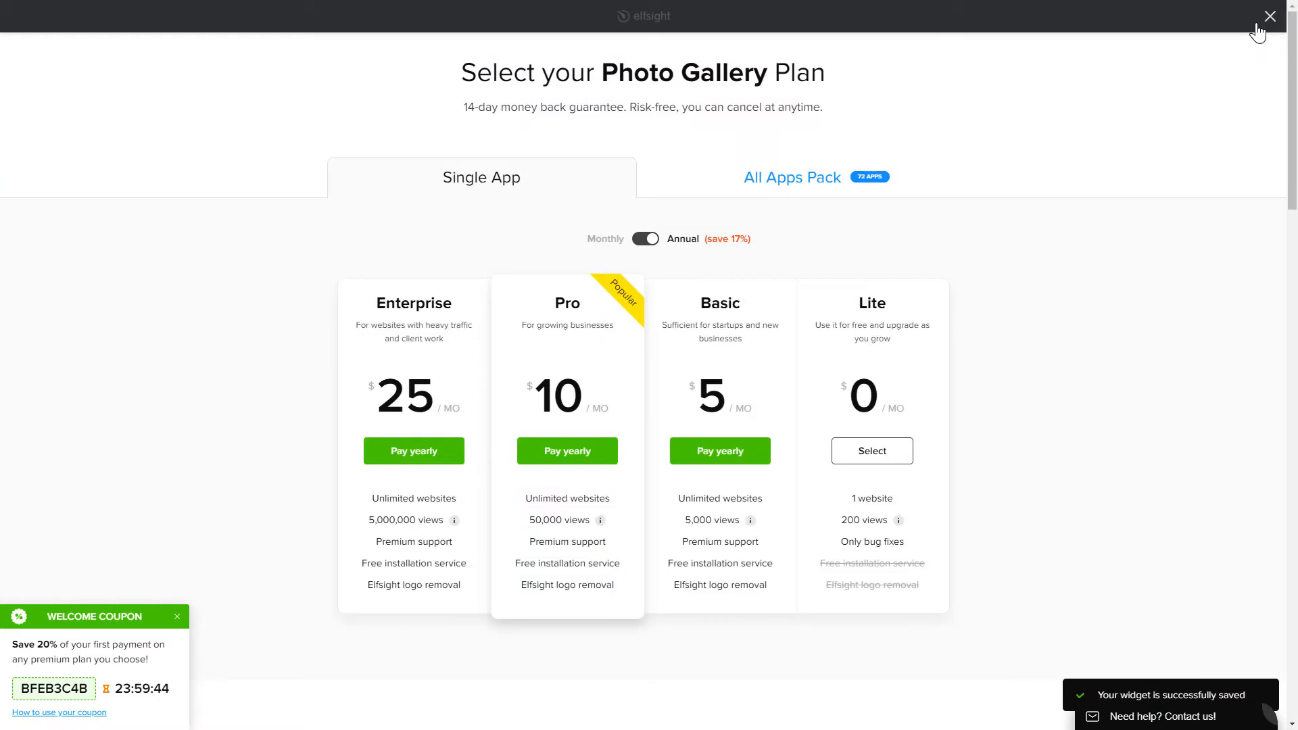
{"action": "mouse_move", "coordinate": [1237, 72]}
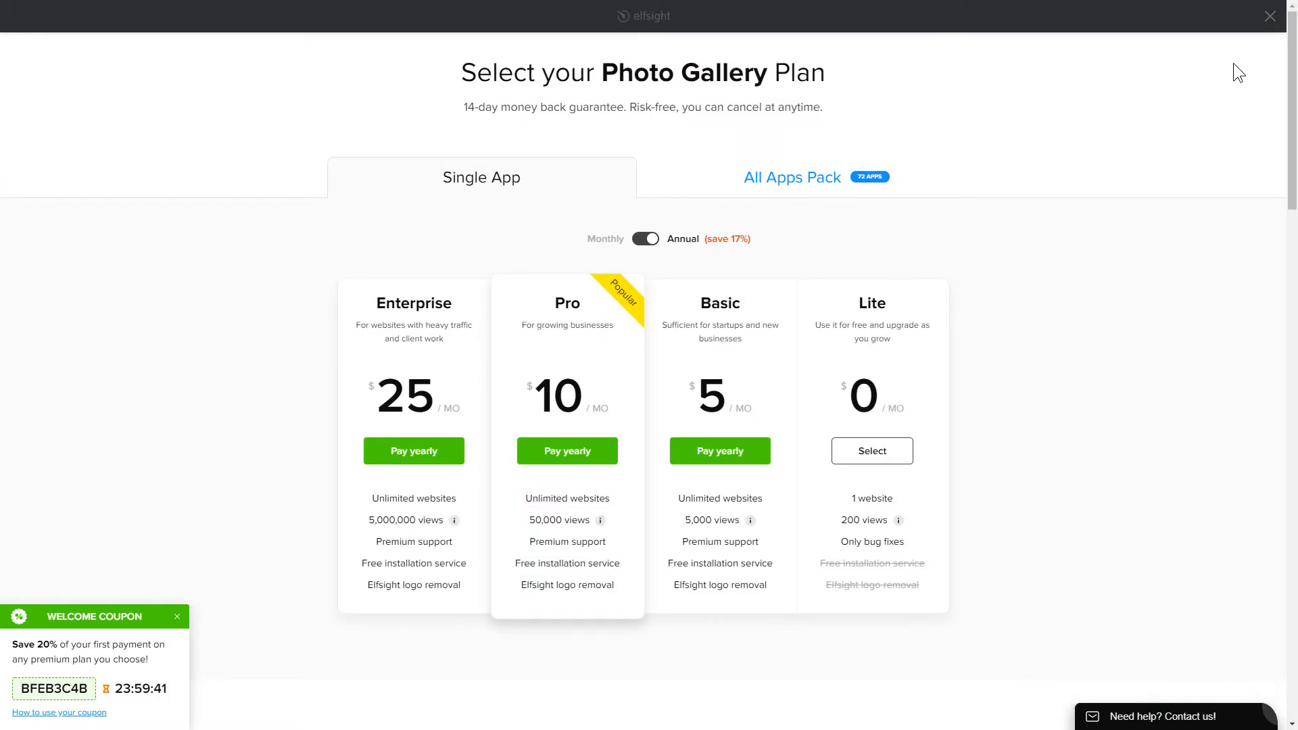
{"action": "mouse_move", "coordinate": [648, 356]}
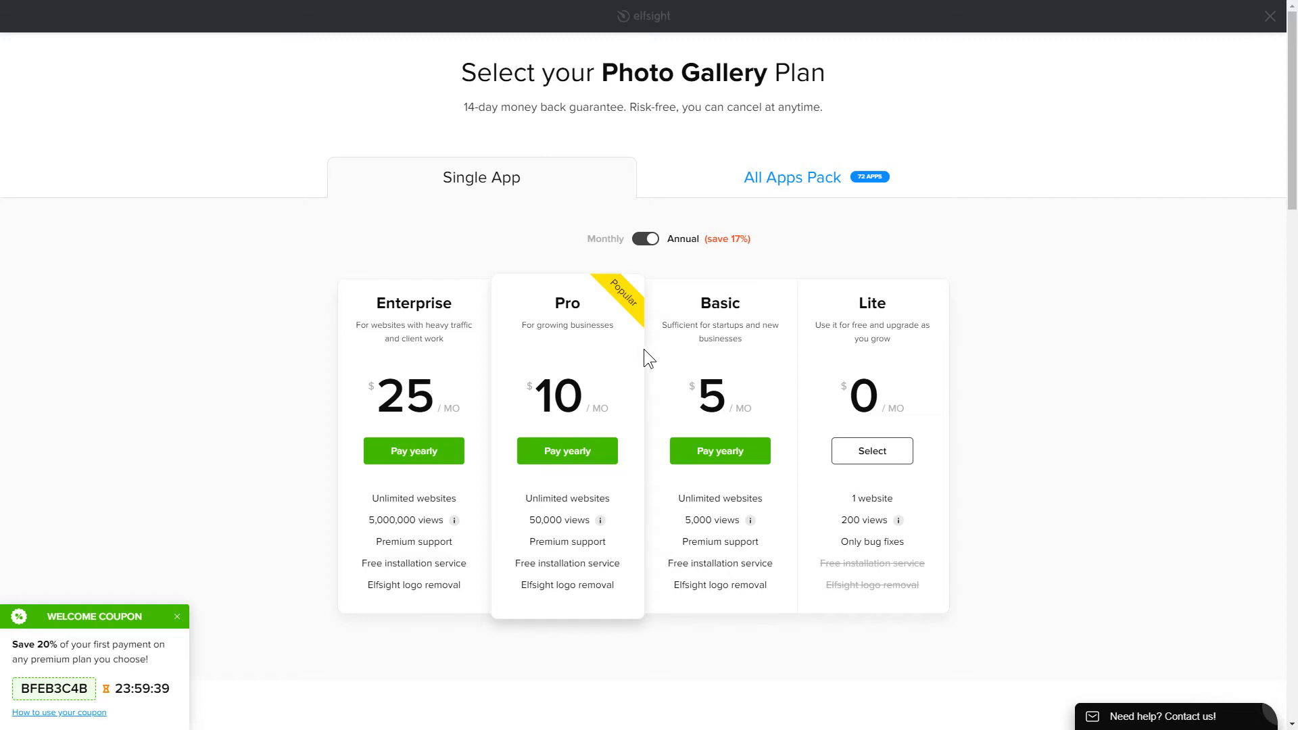
{"action": "mouse_move", "coordinate": [159, 595]}
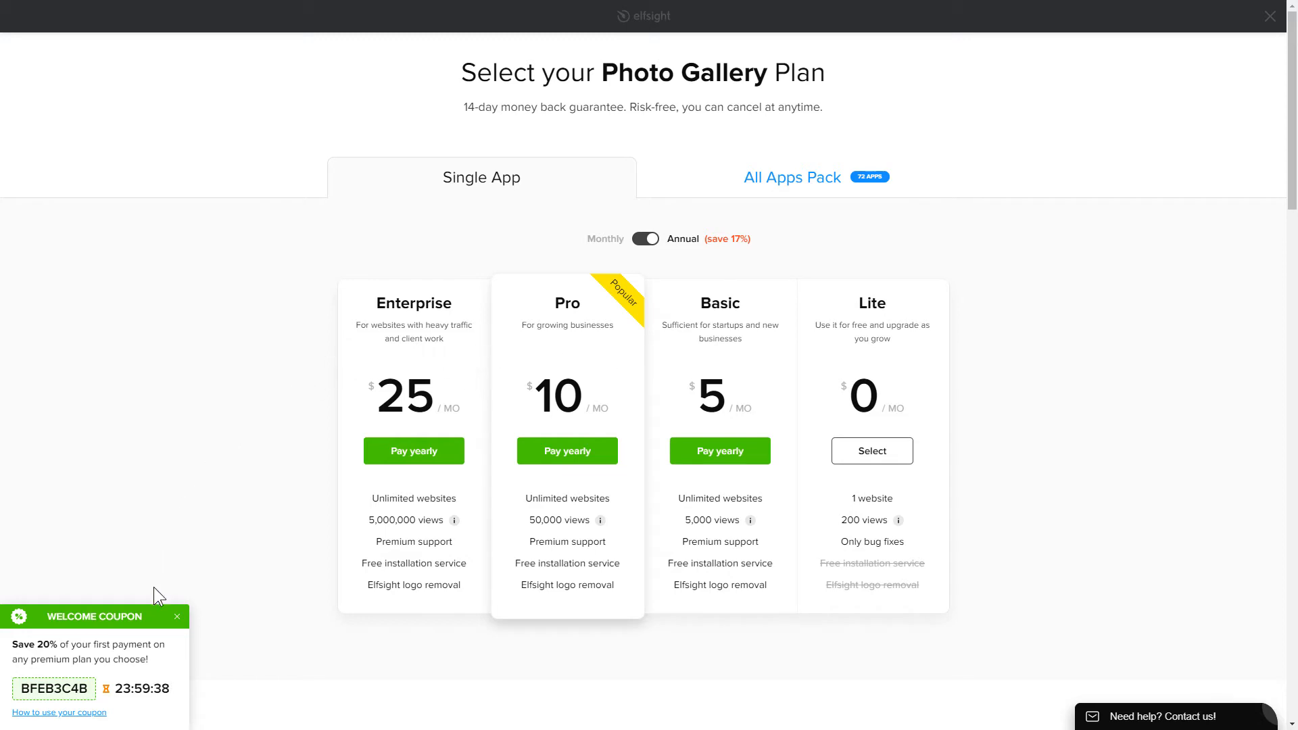
{"action": "mouse_move", "coordinate": [154, 622]}
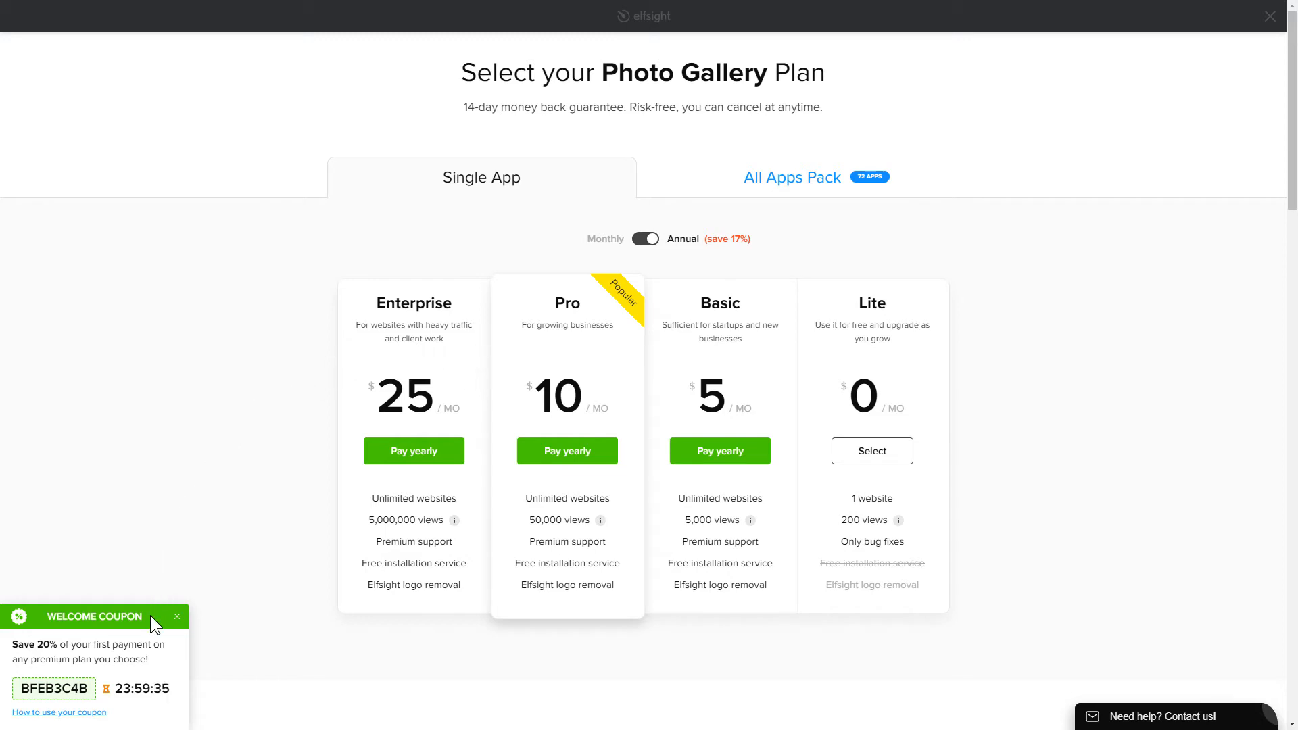
{"action": "mouse_move", "coordinate": [870, 448]}
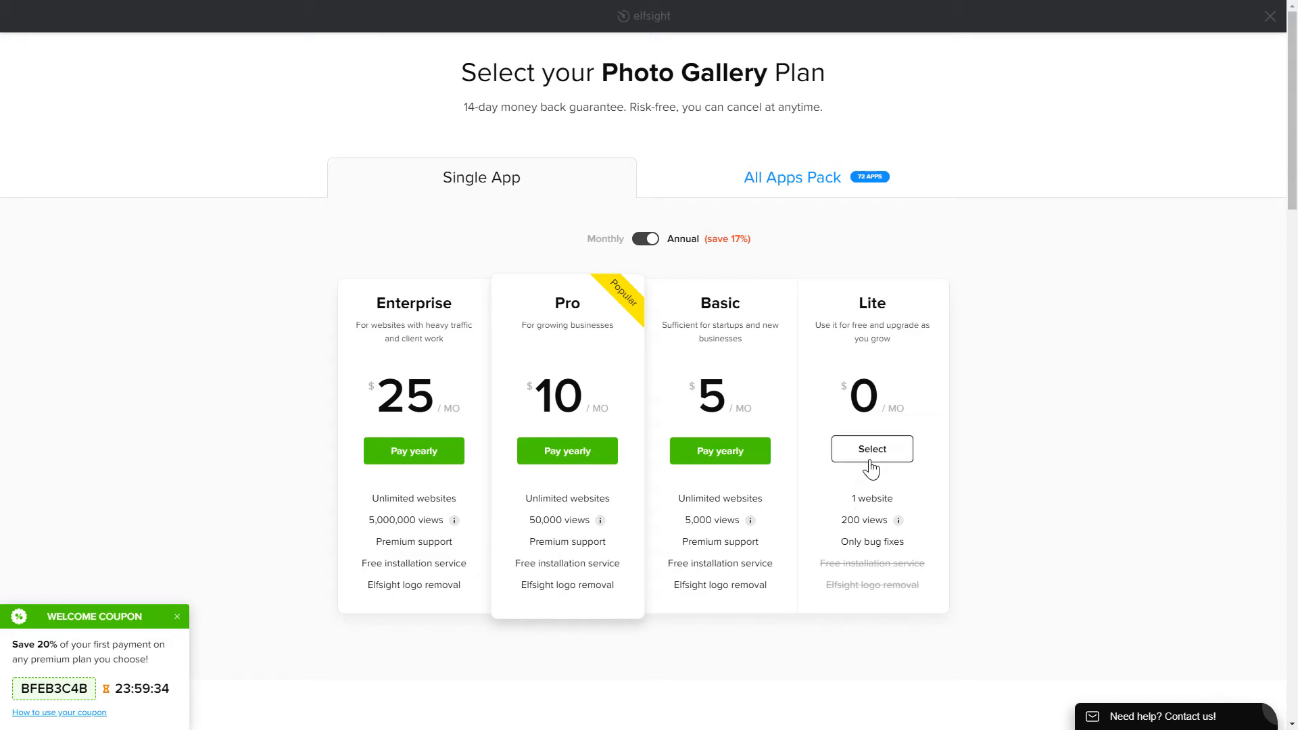
Choose the free Lite plan and copy the widget's embed code
{"action": "left_click", "coordinate": [871, 448]}
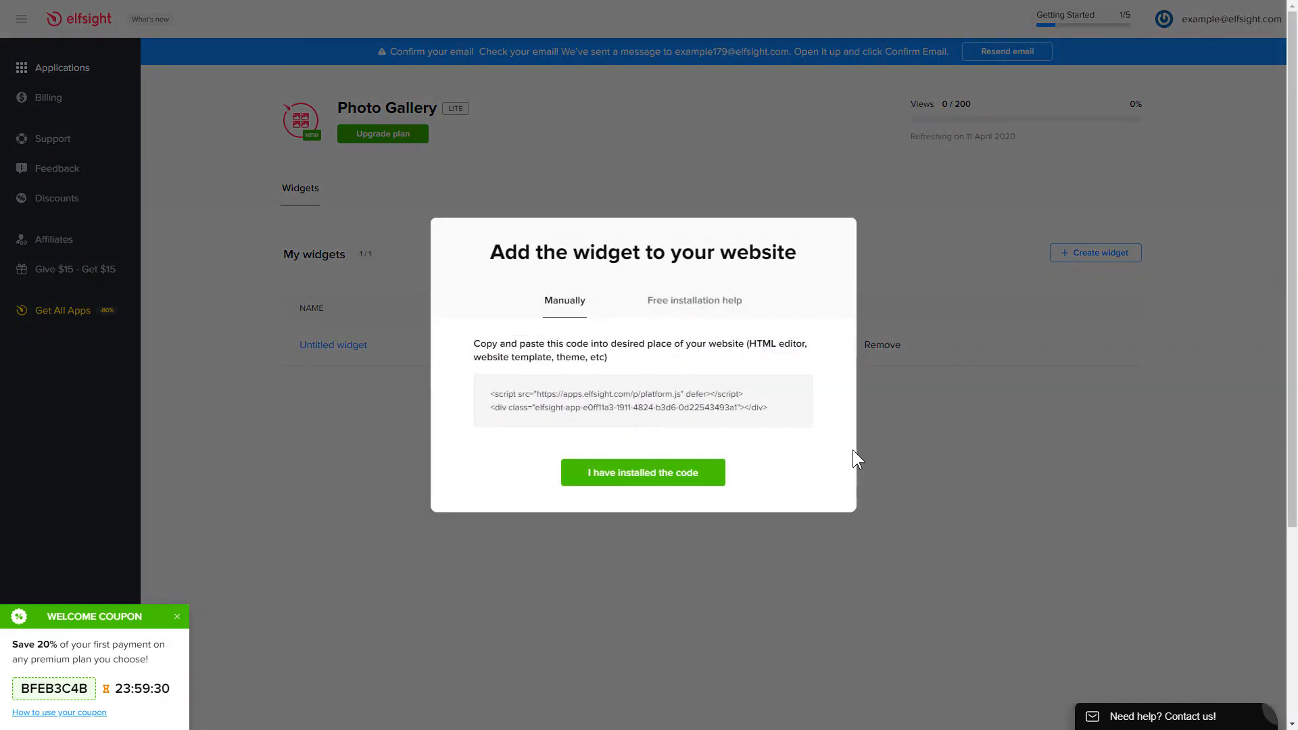
{"action": "left_click", "coordinate": [642, 400]}
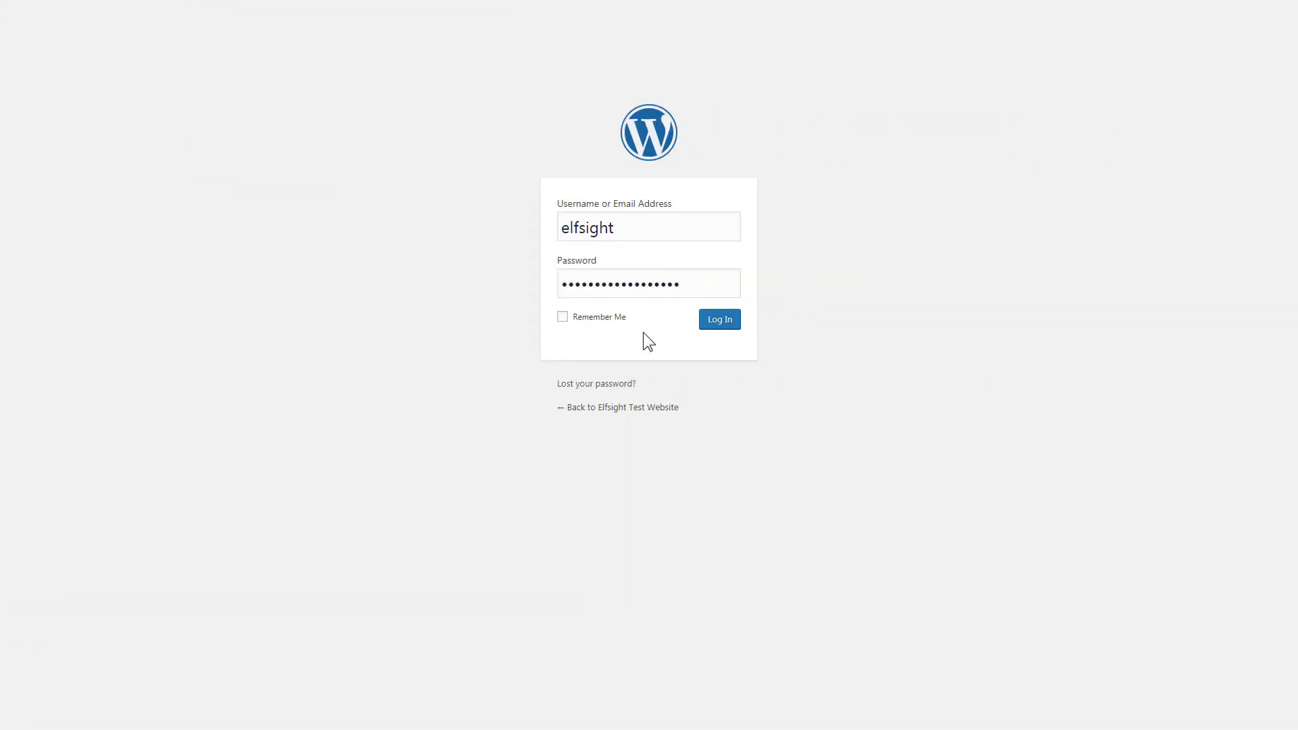
Log in to the WordPress dashboard and show All Pages
{"action": "left_click", "coordinate": [717, 319]}
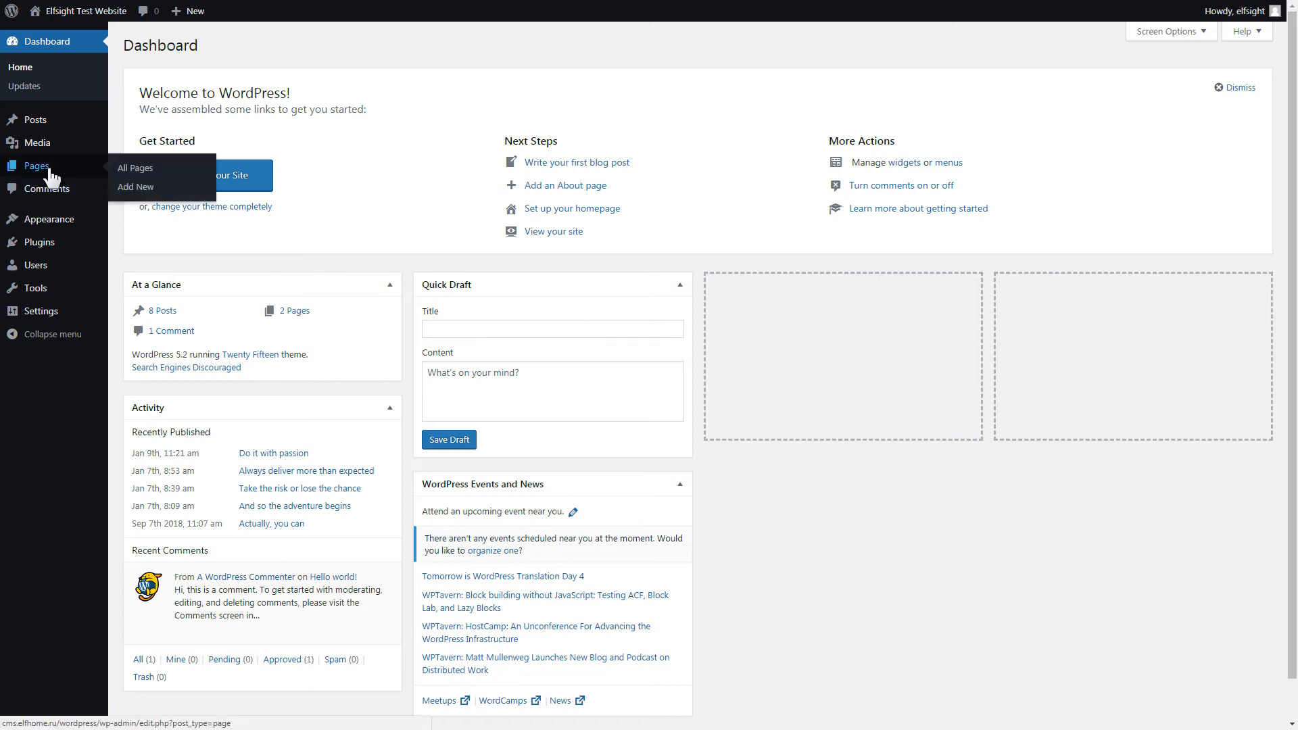
{"action": "left_click", "coordinate": [134, 168]}
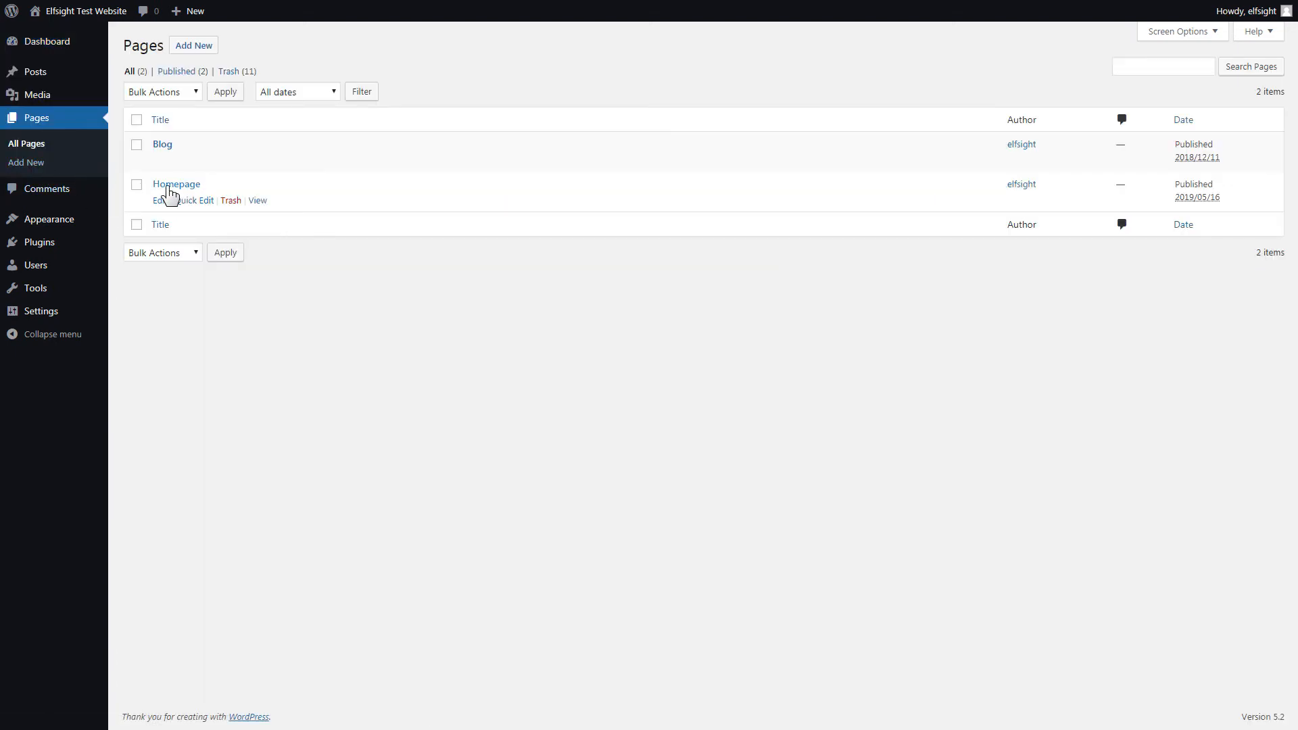
Edit the Homepage and scroll down to the Mission paragraph
{"action": "left_click", "coordinate": [175, 184]}
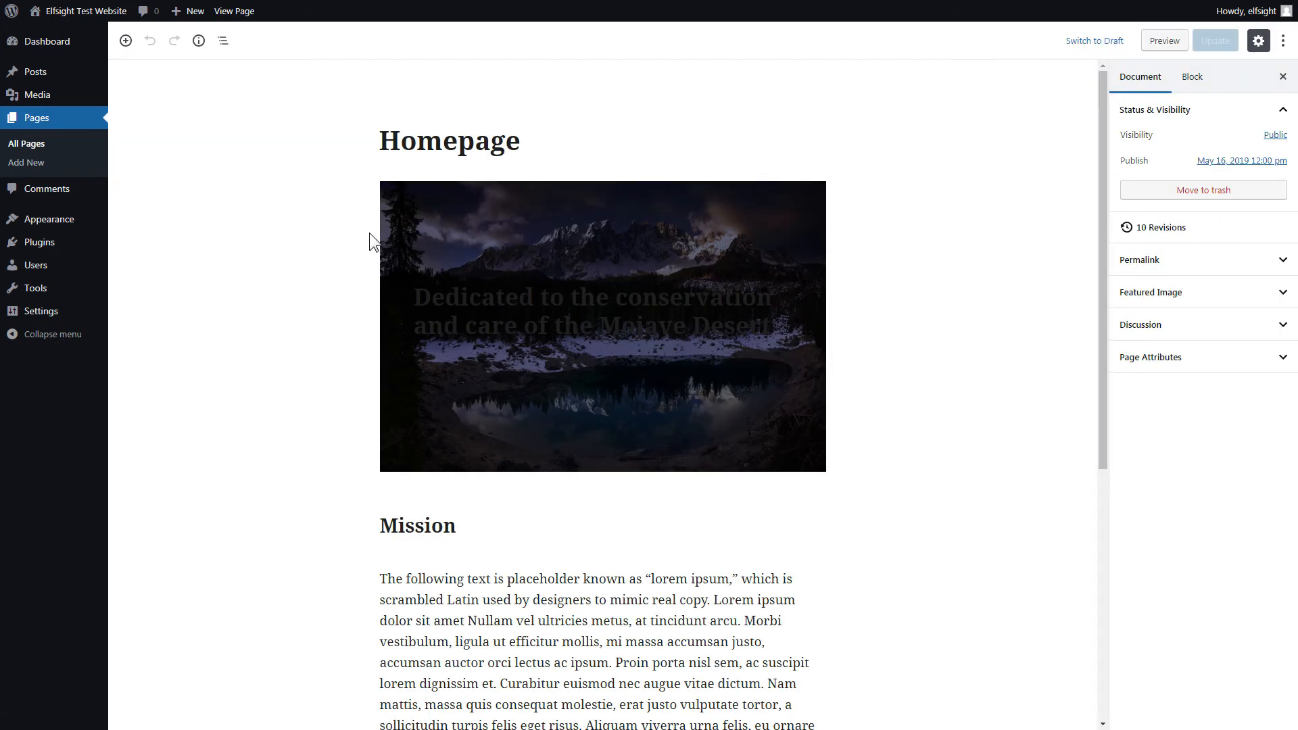
{"action": "scroll", "scroll_direction": "down", "scroll_amount": 3}
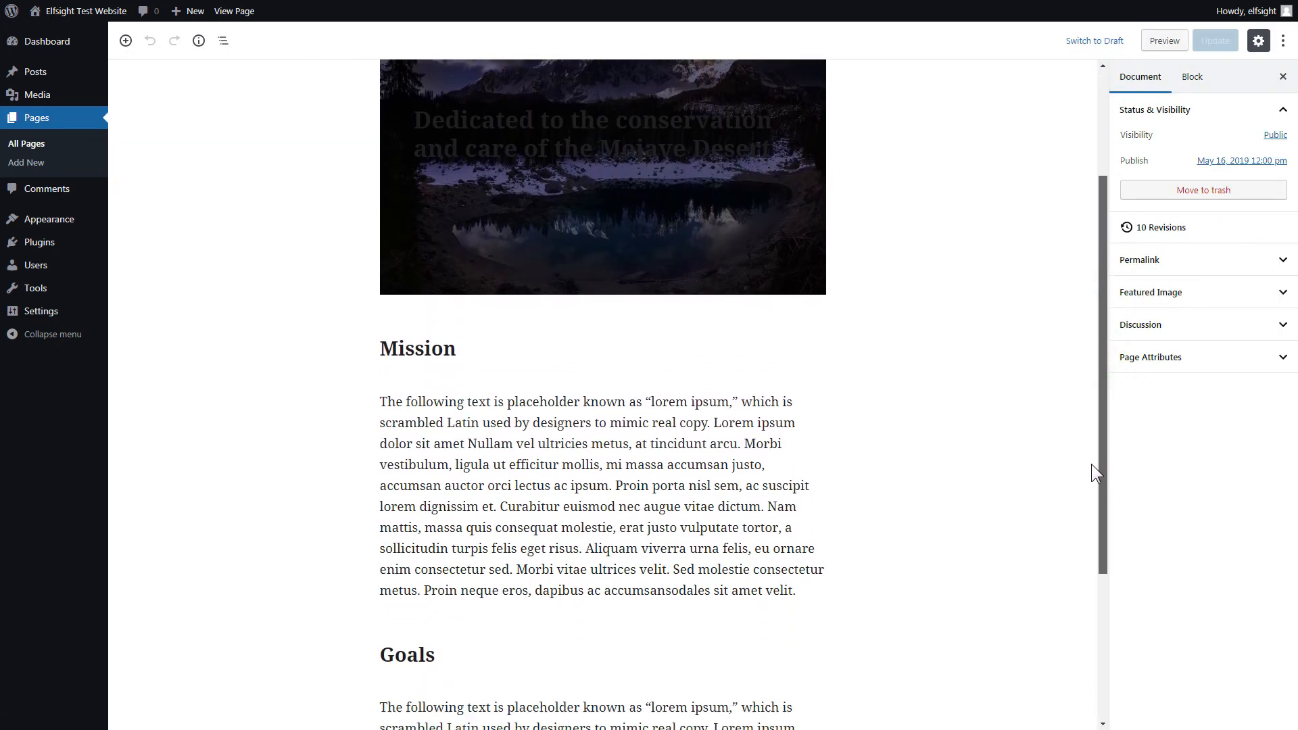
{"action": "scroll", "scroll_direction": "down", "scroll_amount": 3}
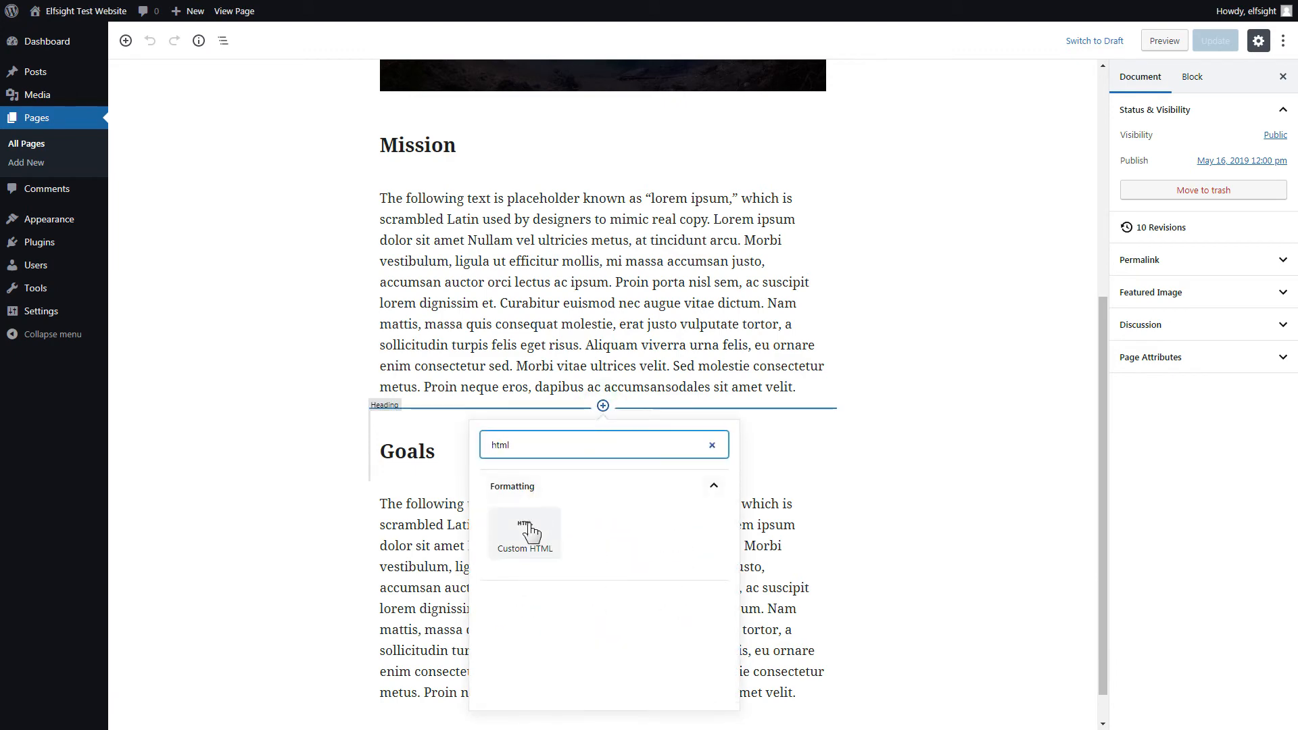
Paste the Elfsight code into a Custom HTML block, update the Homepage and view it live
{"action": "left_click", "coordinate": [524, 534]}
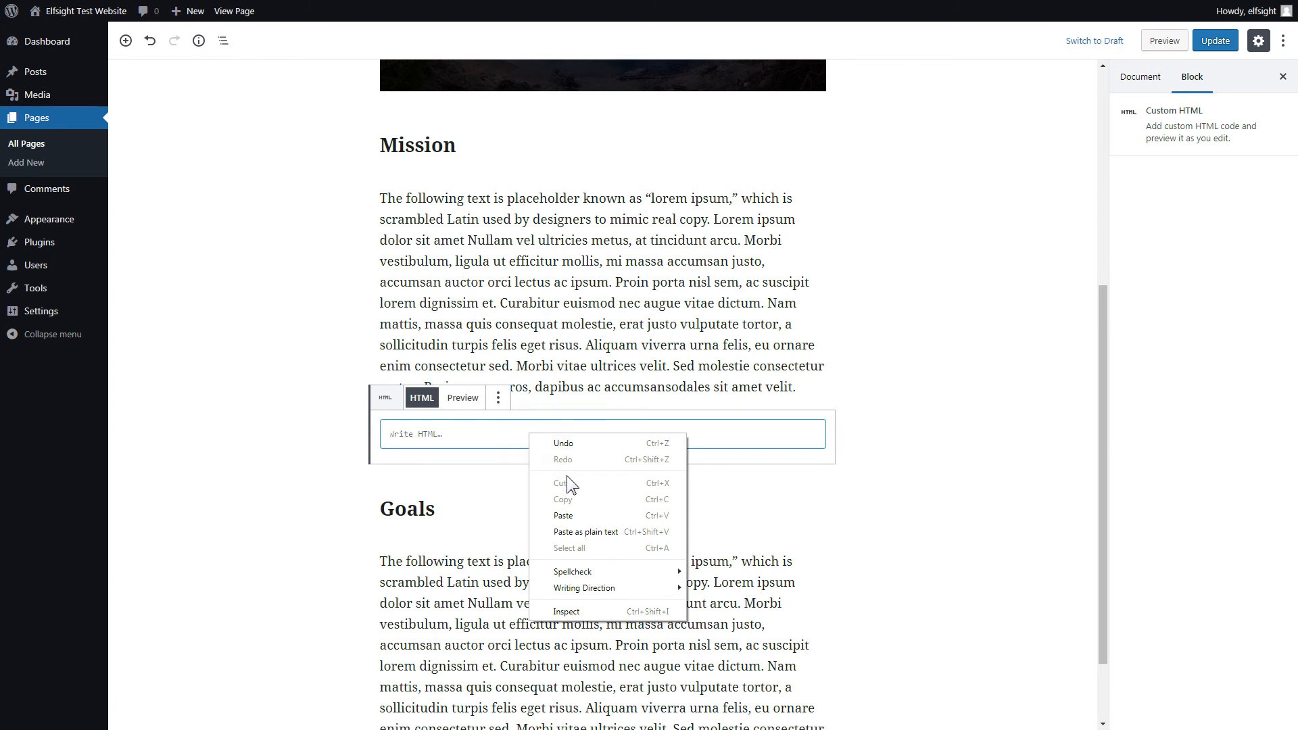
{"action": "left_click", "coordinate": [562, 515]}
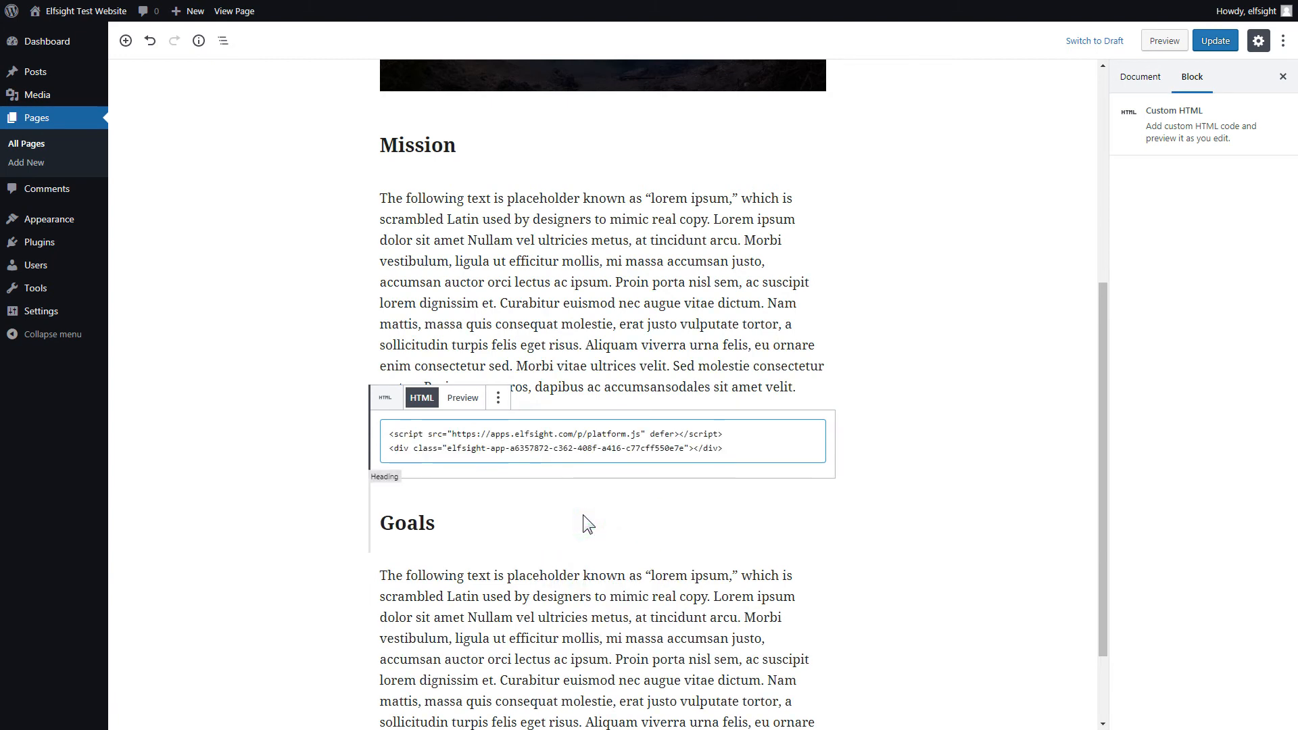
{"action": "left_click", "coordinate": [1214, 39]}
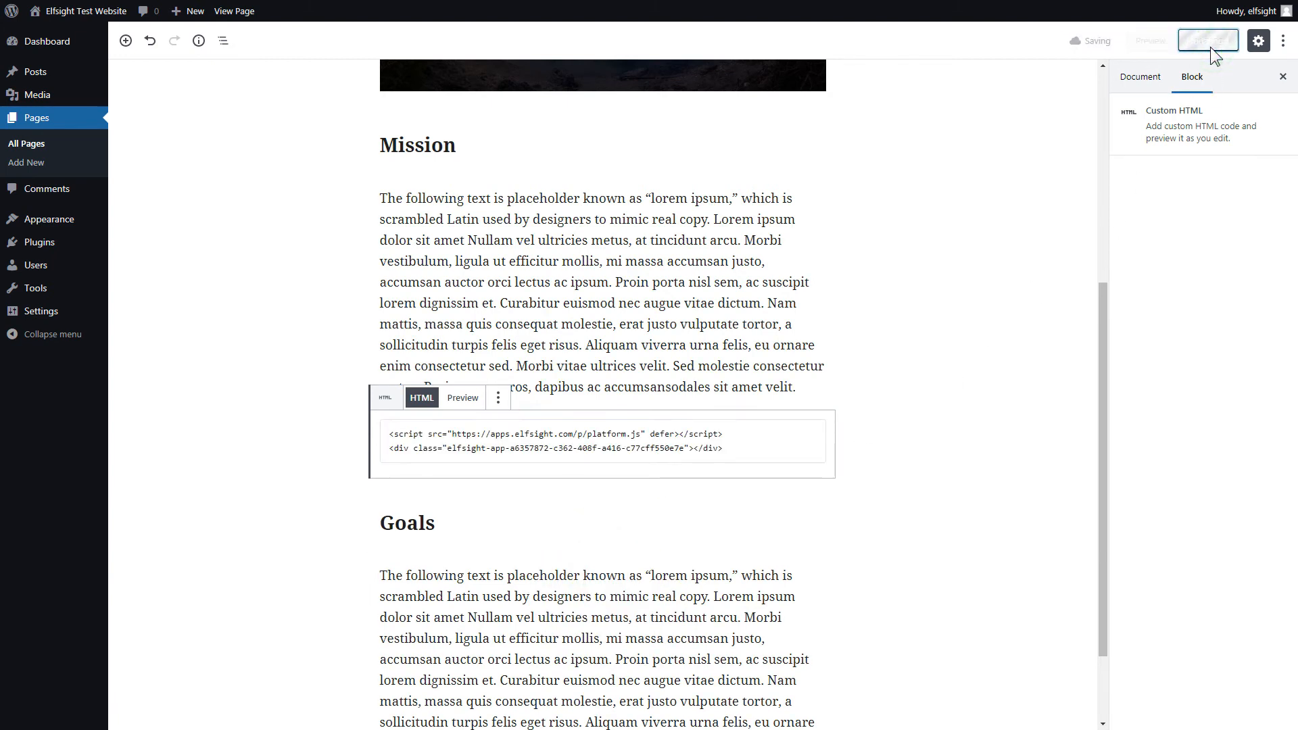
{"action": "left_click", "coordinate": [1207, 39]}
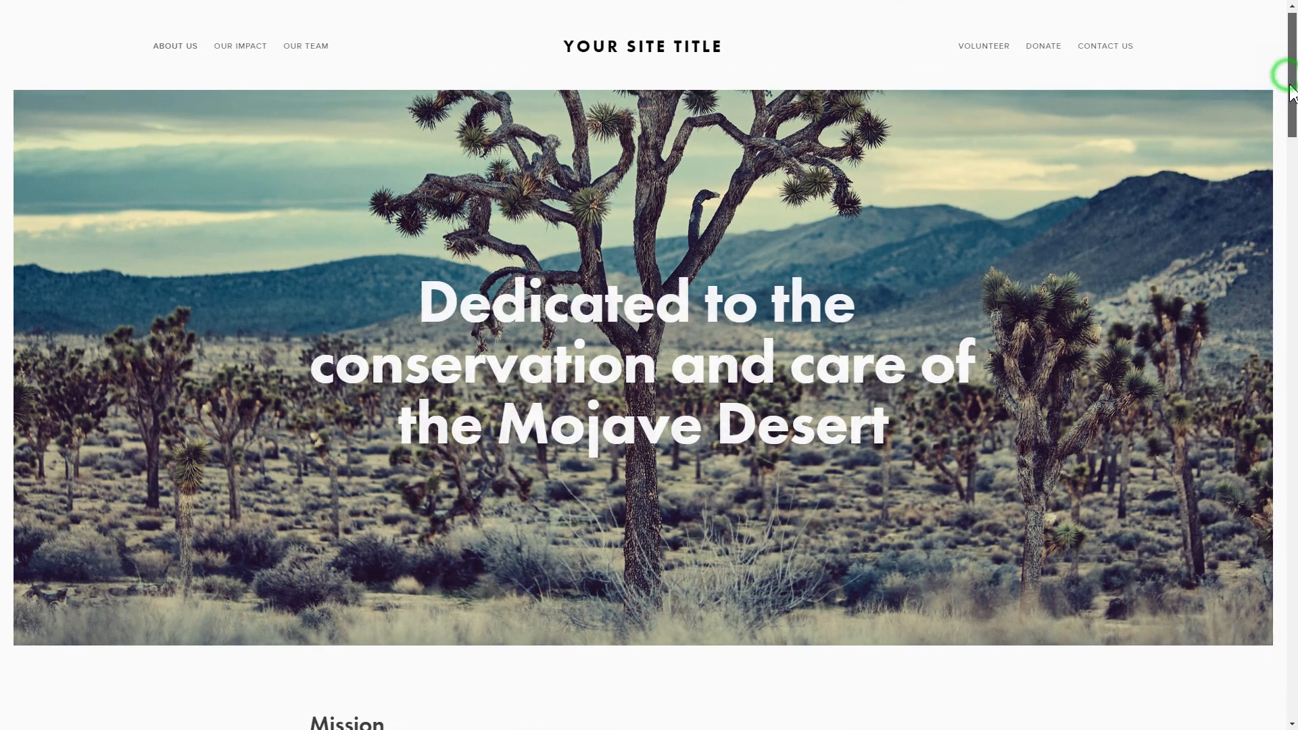
Scroll to the My Big Adventure gallery on the live page and show the motorcycle photo
{"action": "scroll", "scroll_direction": "down", "scroll_amount": 3}
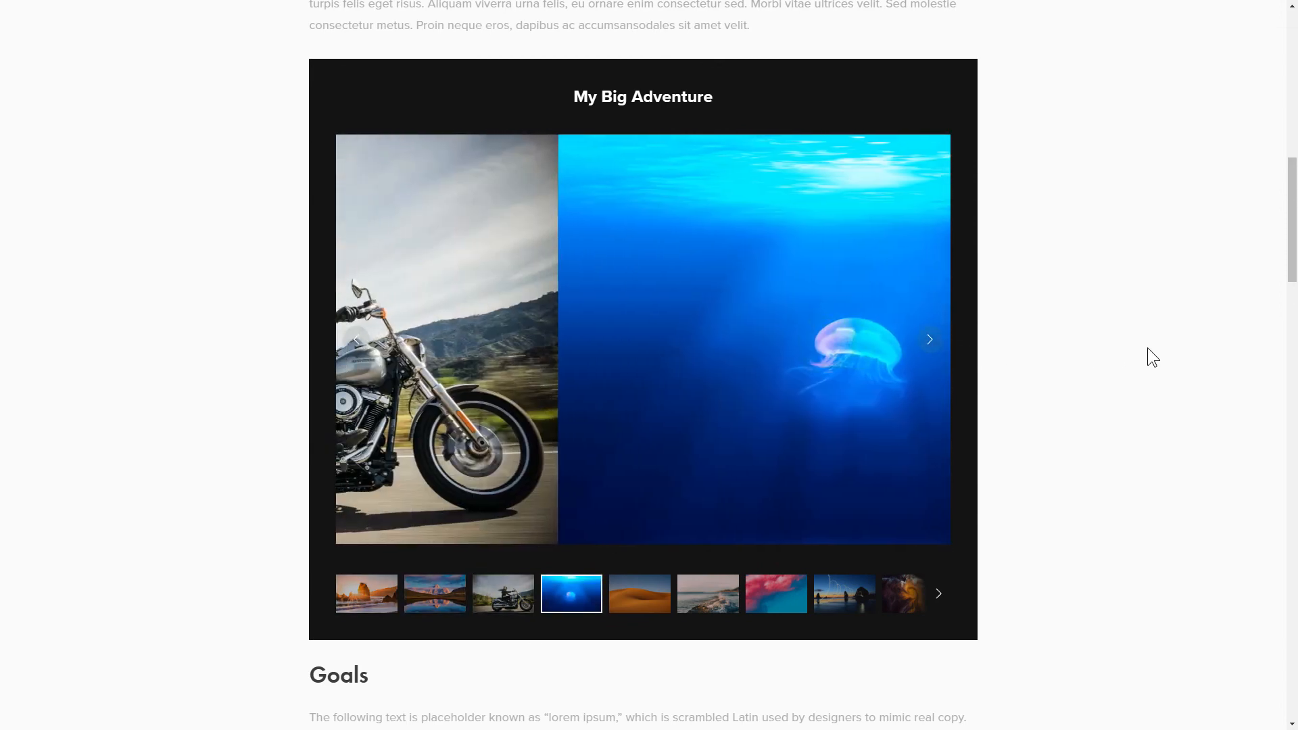
{"action": "left_click", "coordinate": [503, 593]}
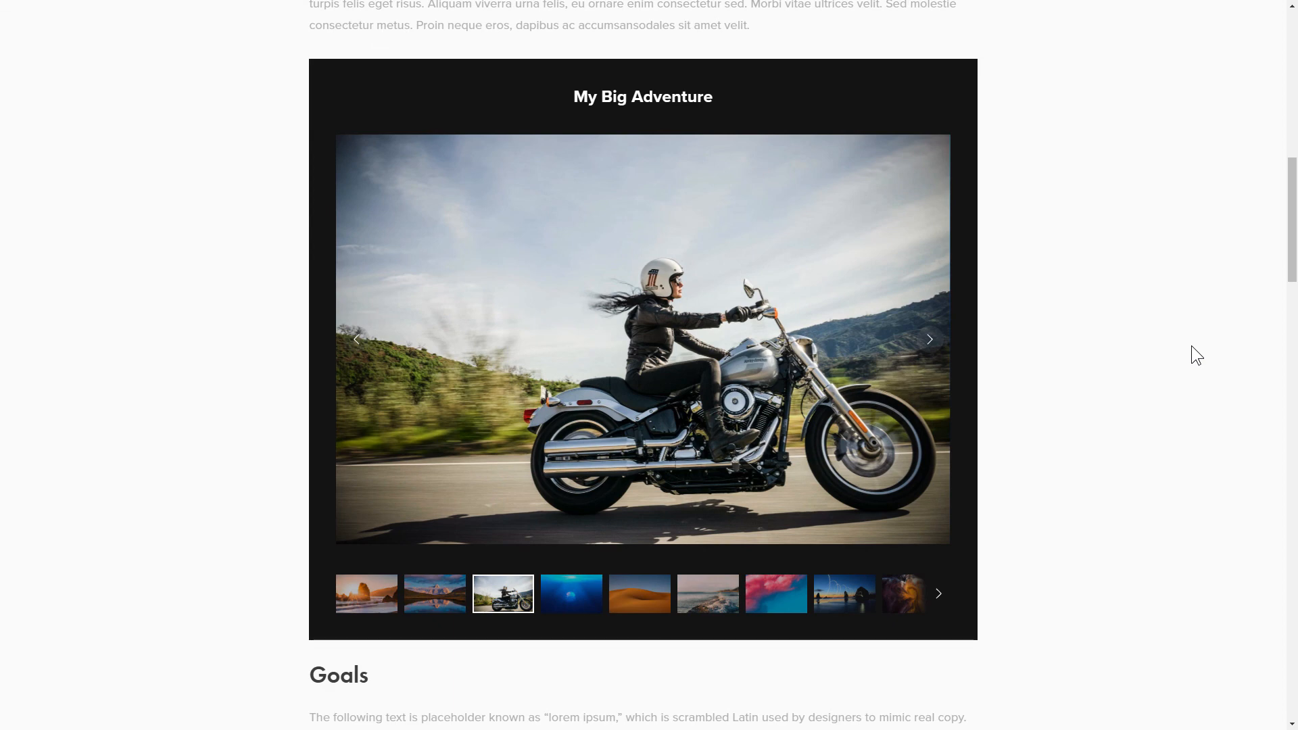